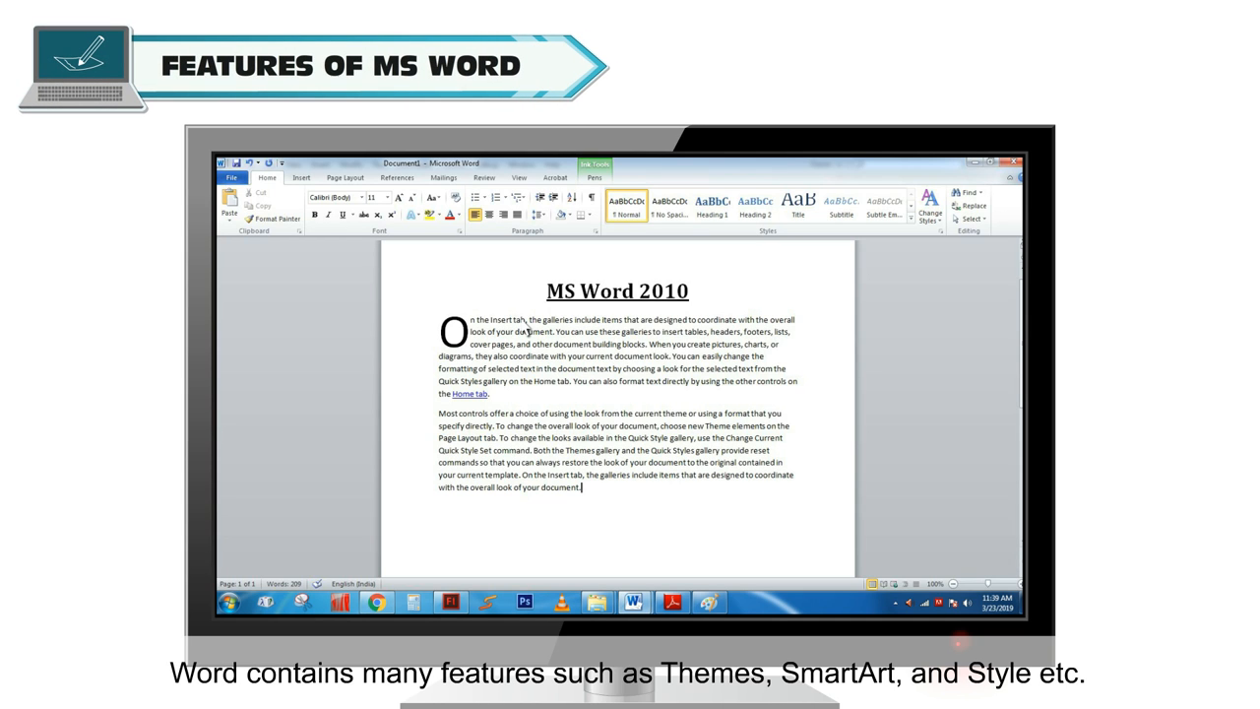
Bring up Save As with Desktop as the location and xyz.docx as the file name.
left_click(345, 178)
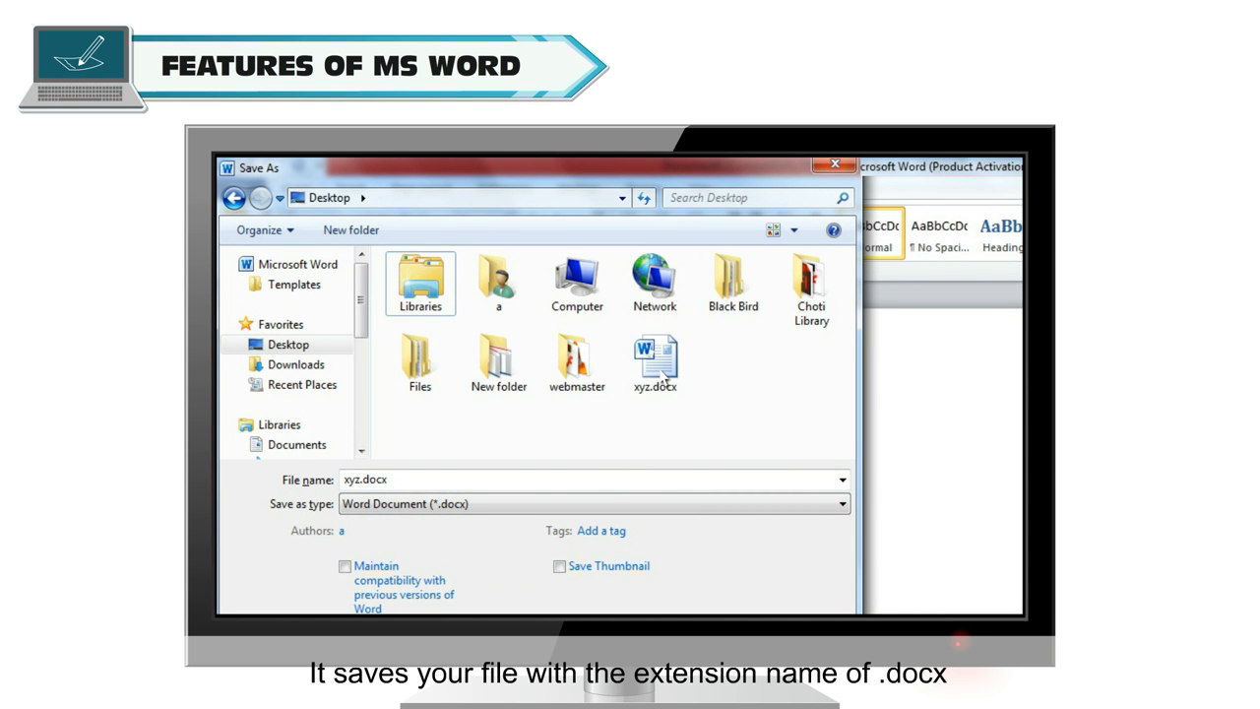
left_click(655, 362)
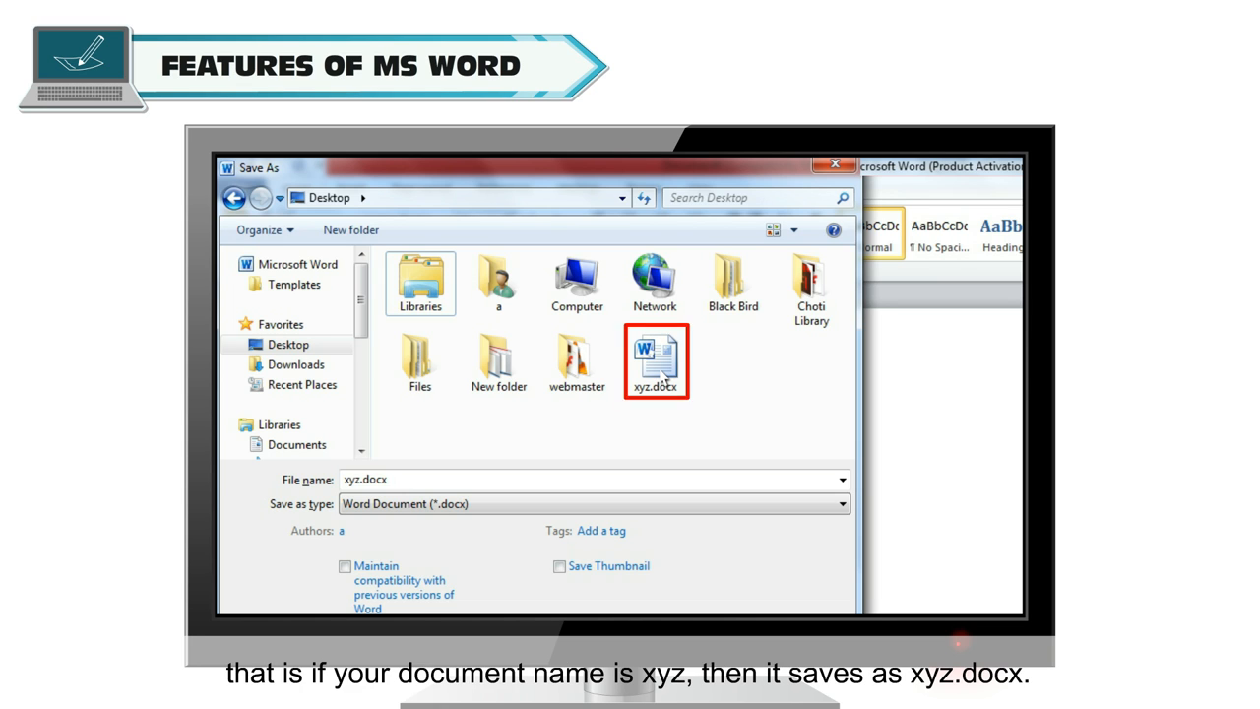
left_click(367, 480)
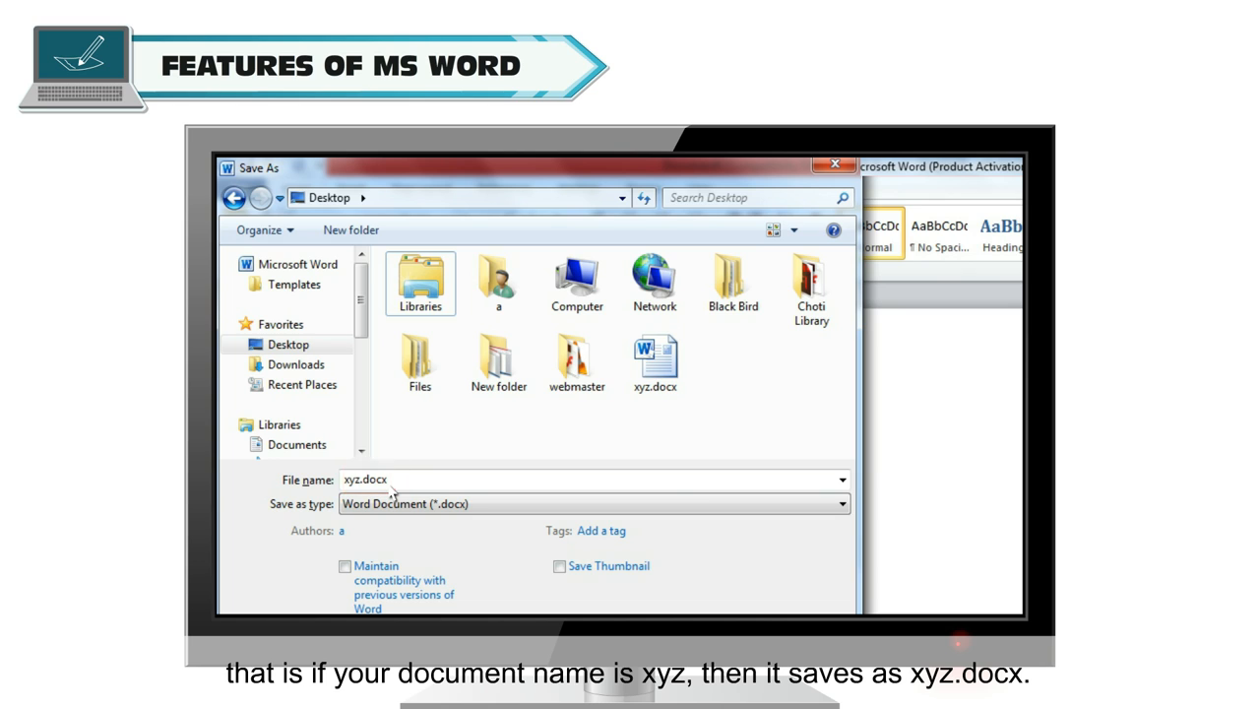
left_click(655, 361)
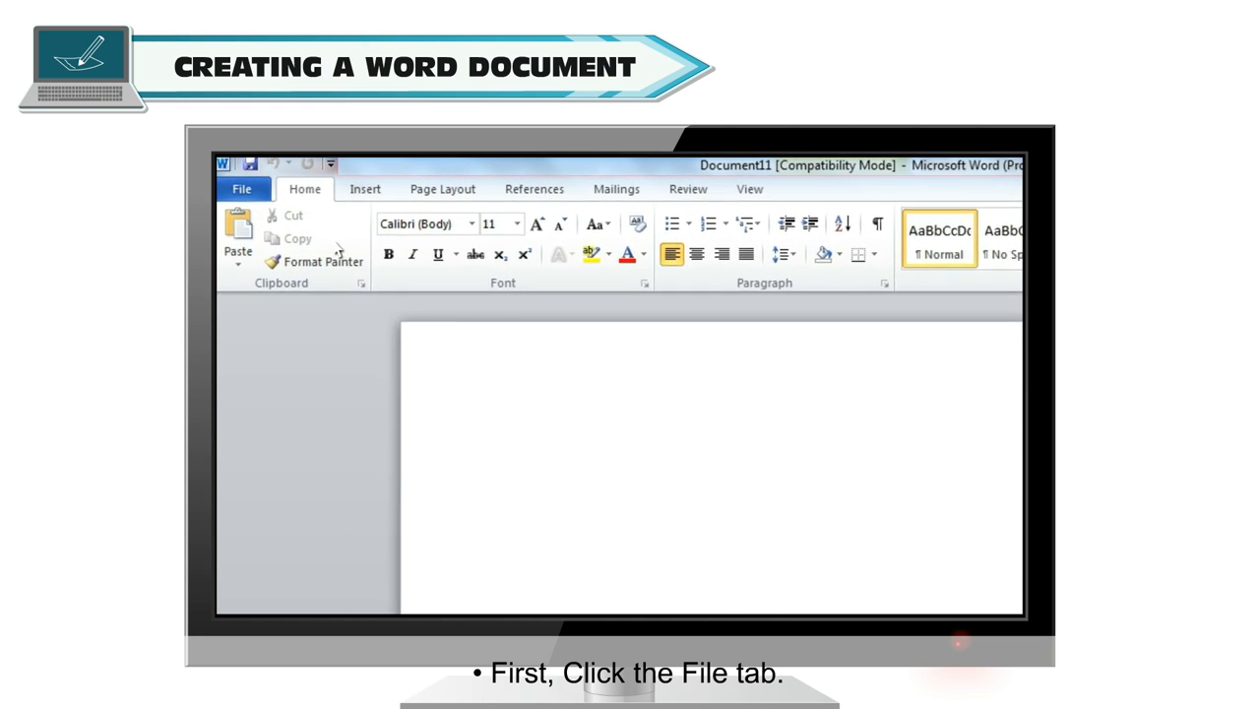
Create a new blank document from File > New.
left_click(242, 189)
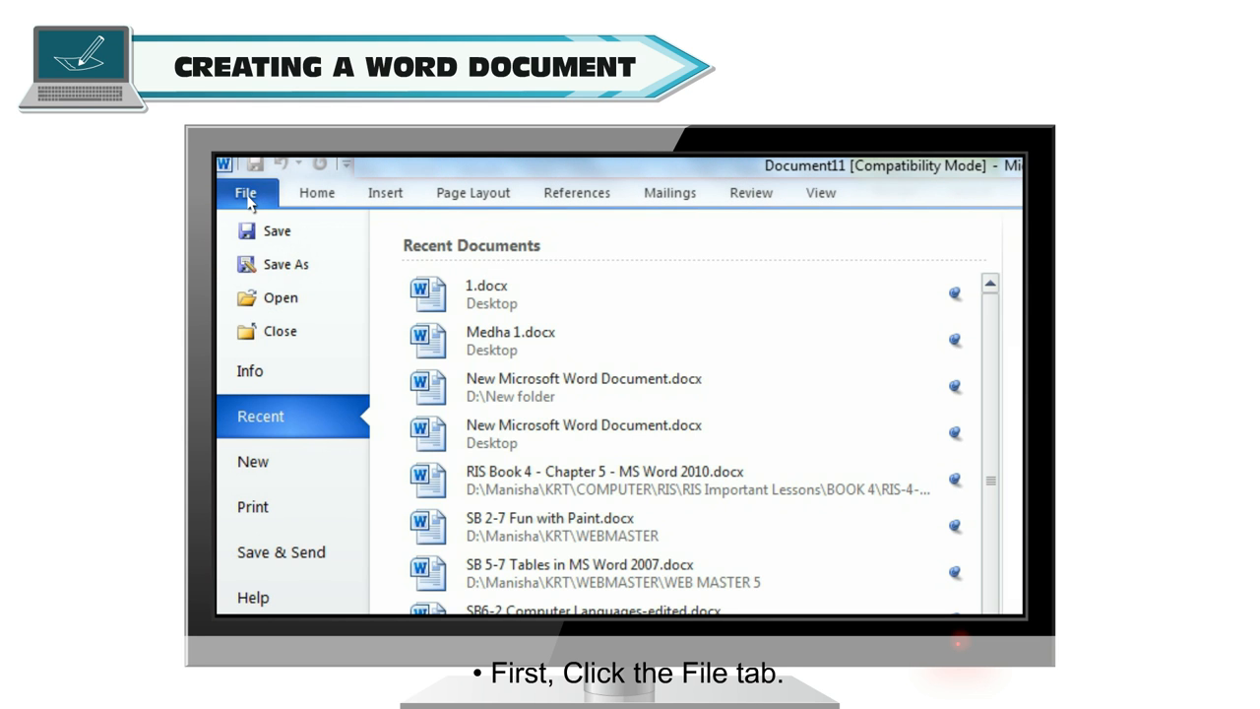
left_click(253, 461)
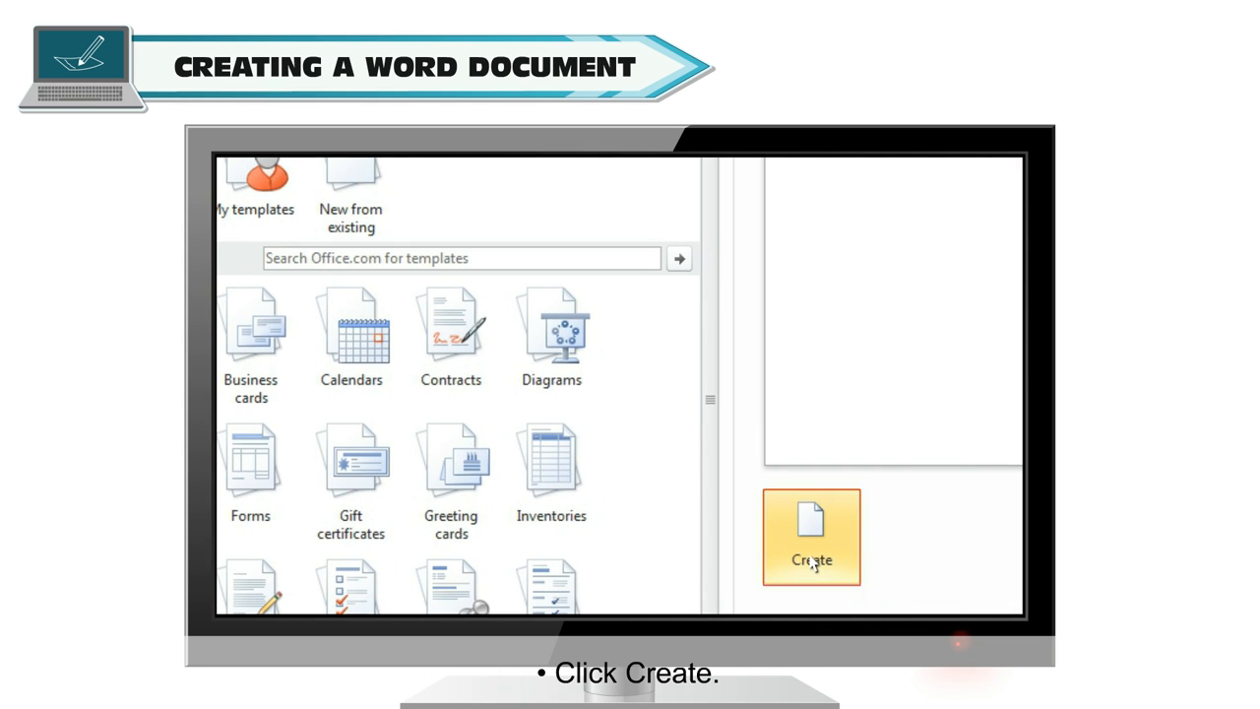
left_click(810, 537)
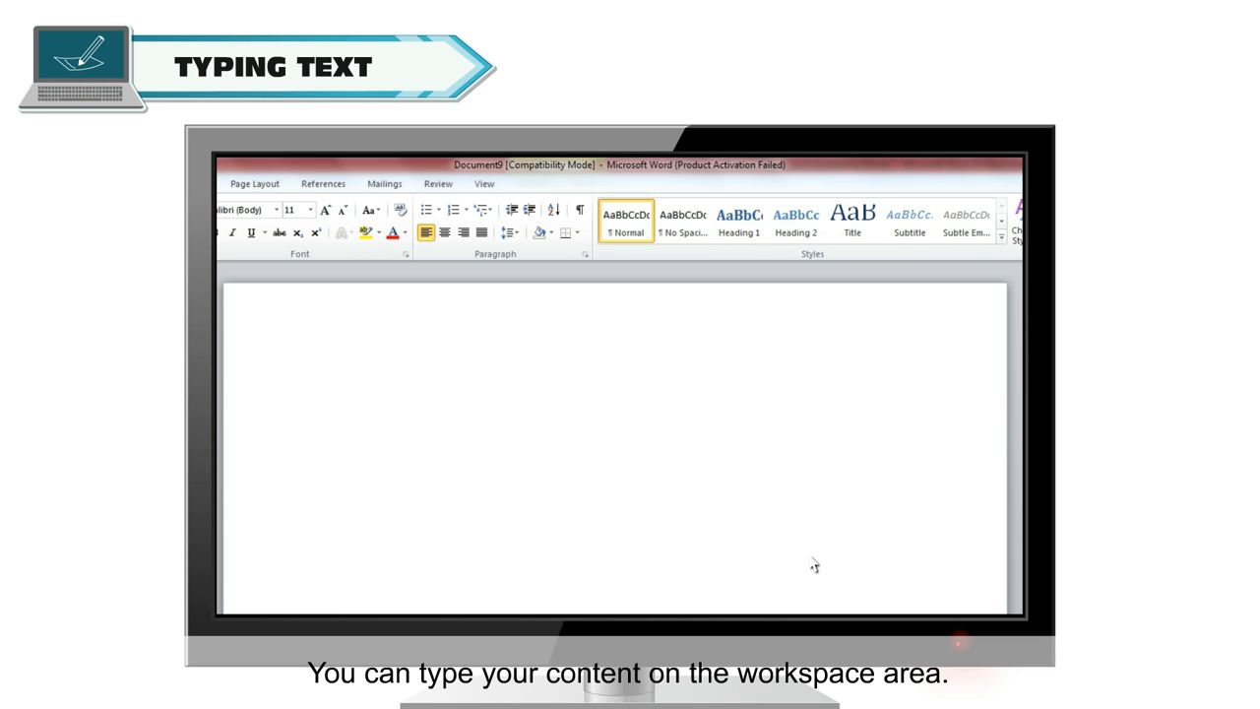
Enter the word 'This' at the top of the blank document.
type("th")
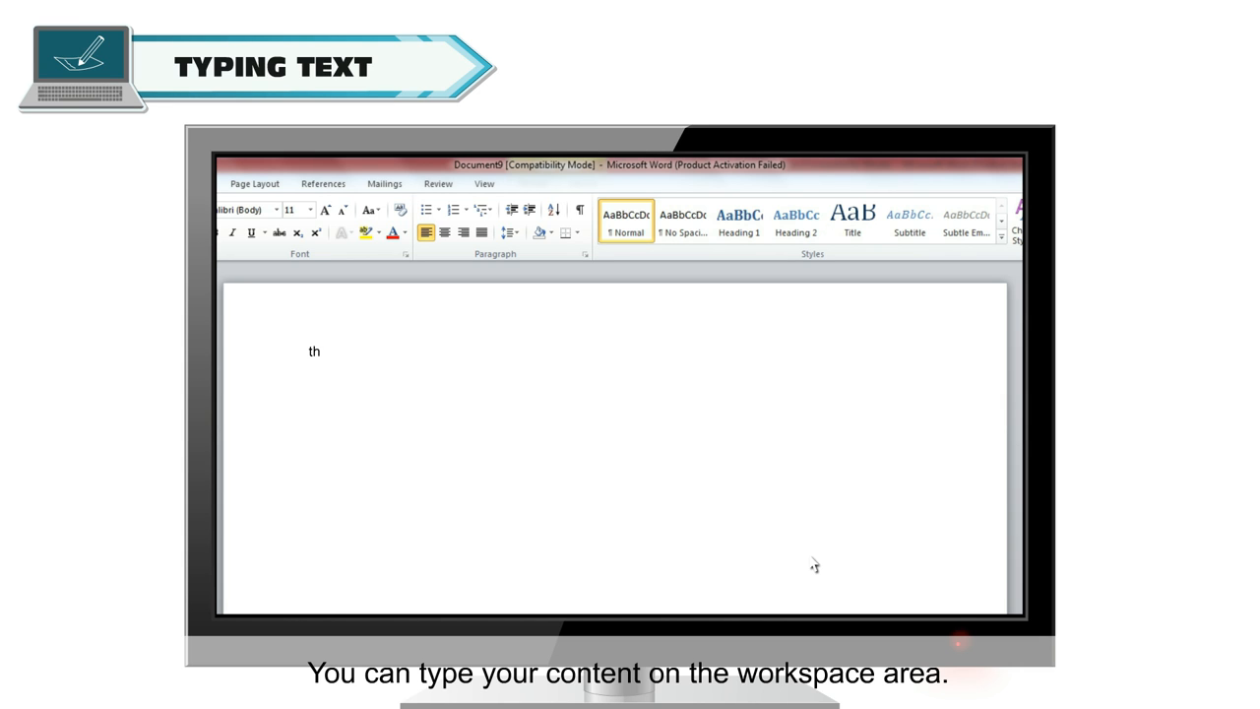
type("This")
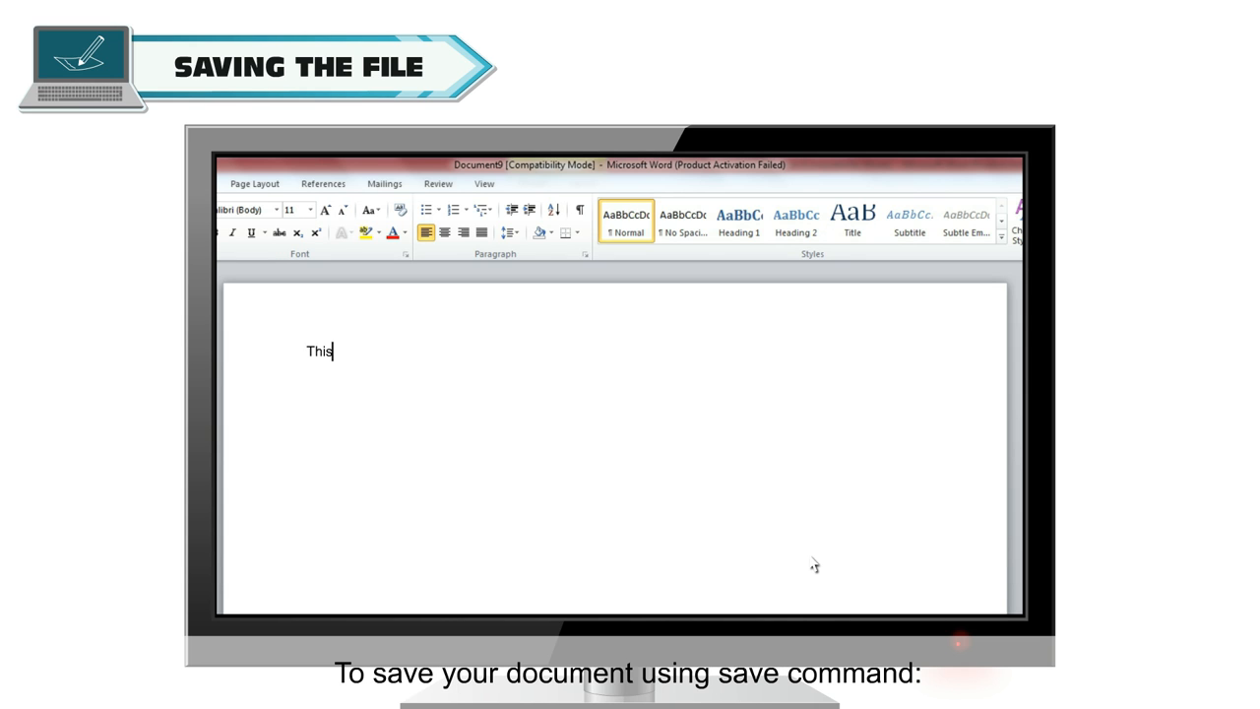
Save the document to the Desktop as ABC.docx and reopen it from there.
left_click(236, 184)
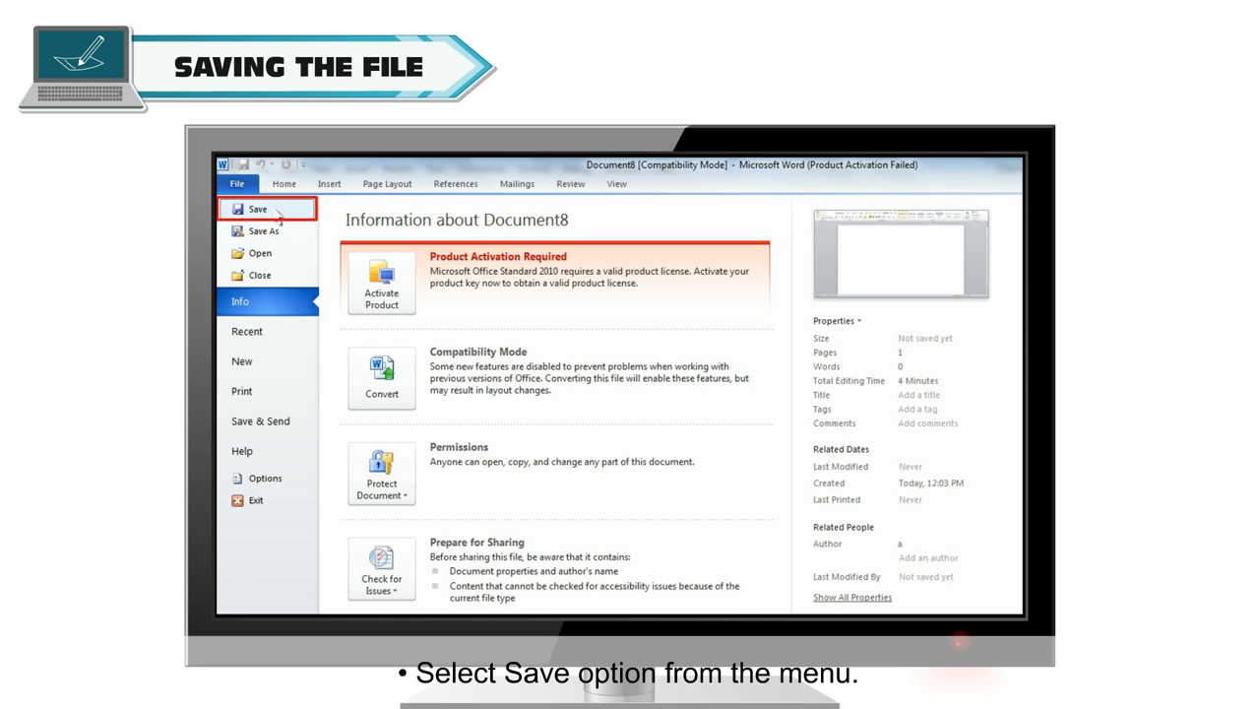
left_click(257, 209)
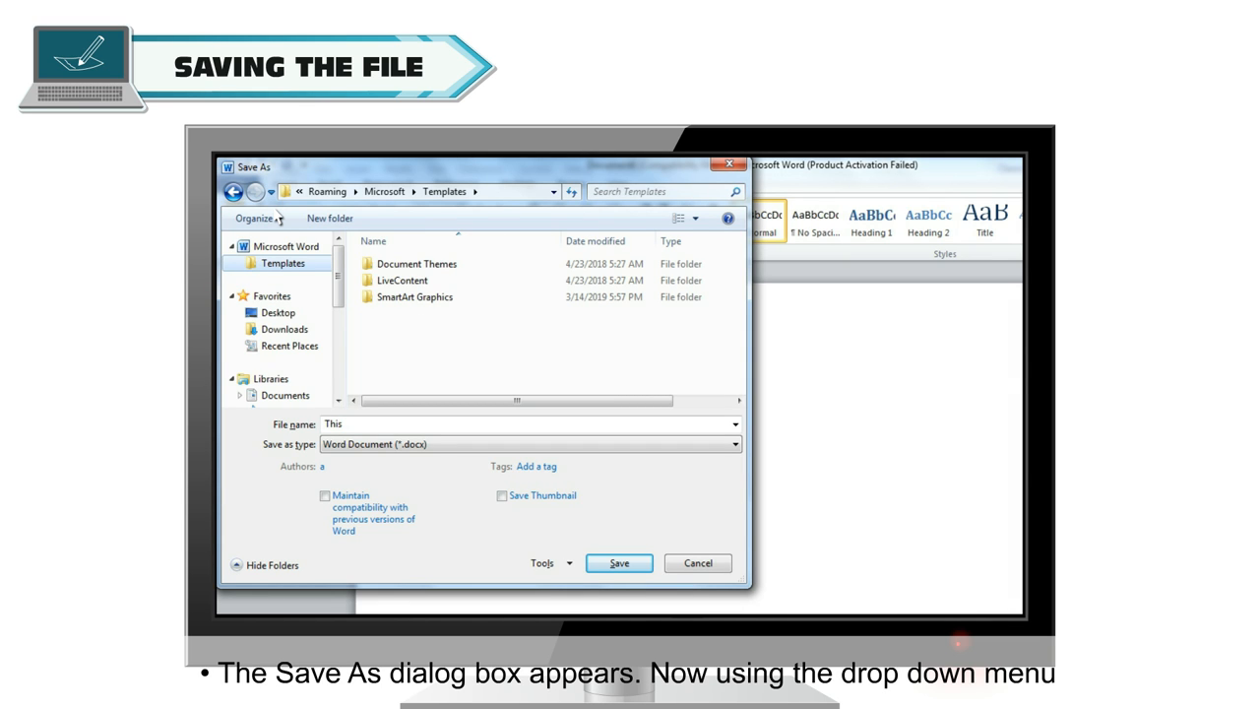
left_click(279, 313)
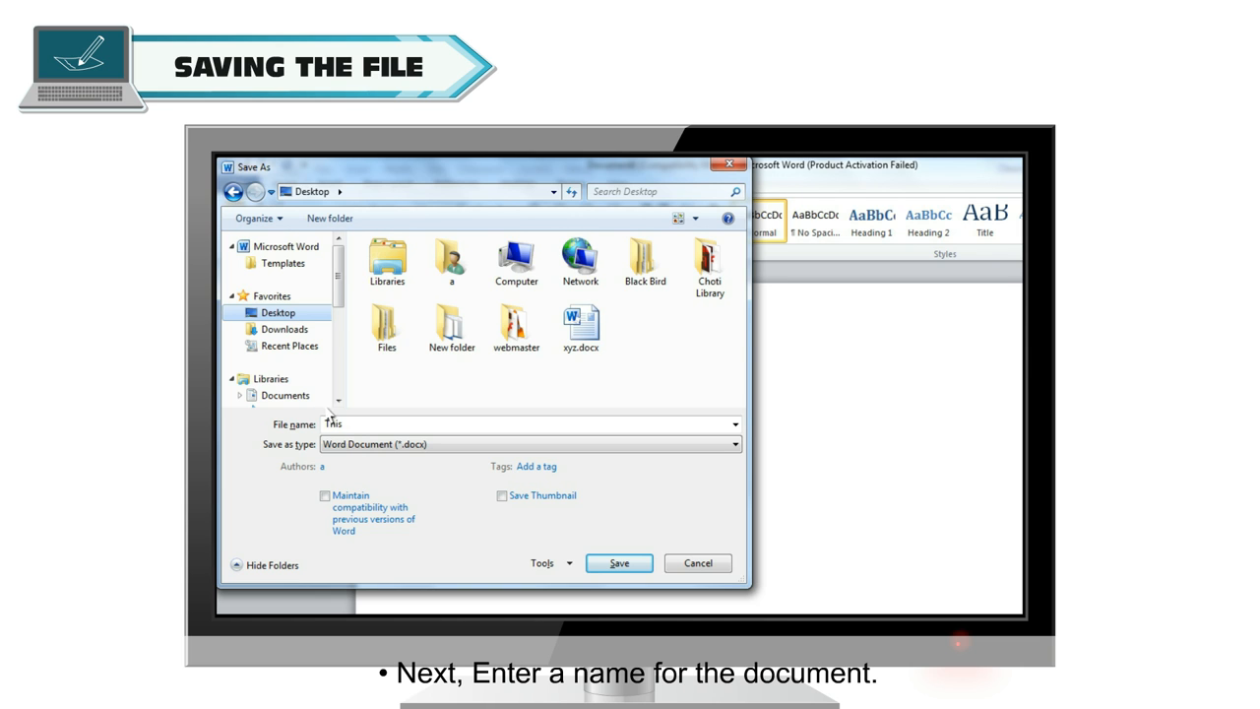
type("ABC")
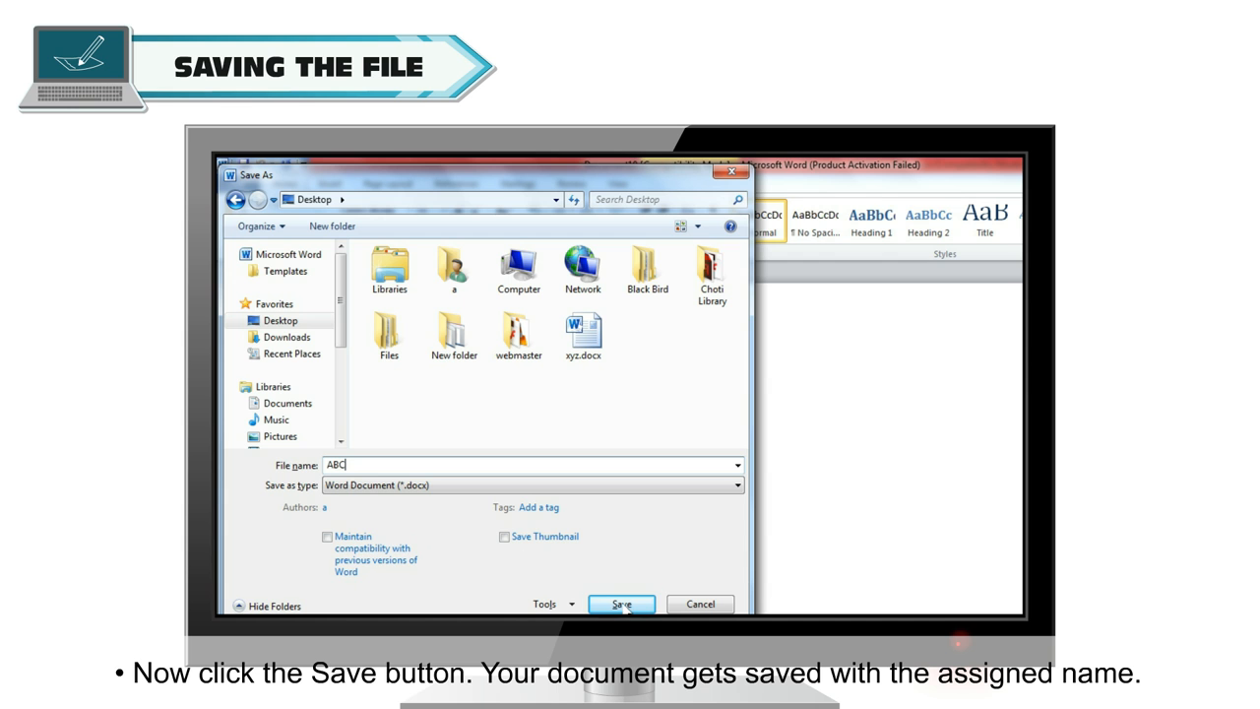
left_click(621, 604)
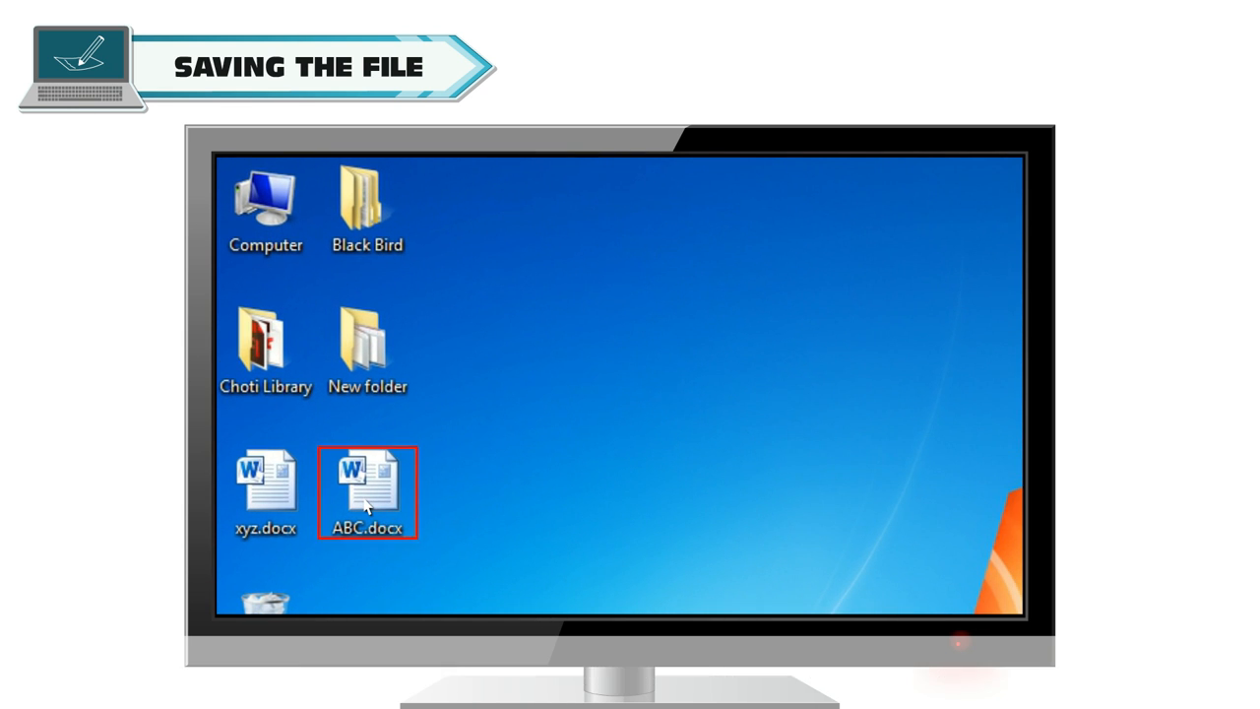
double_click(366, 482)
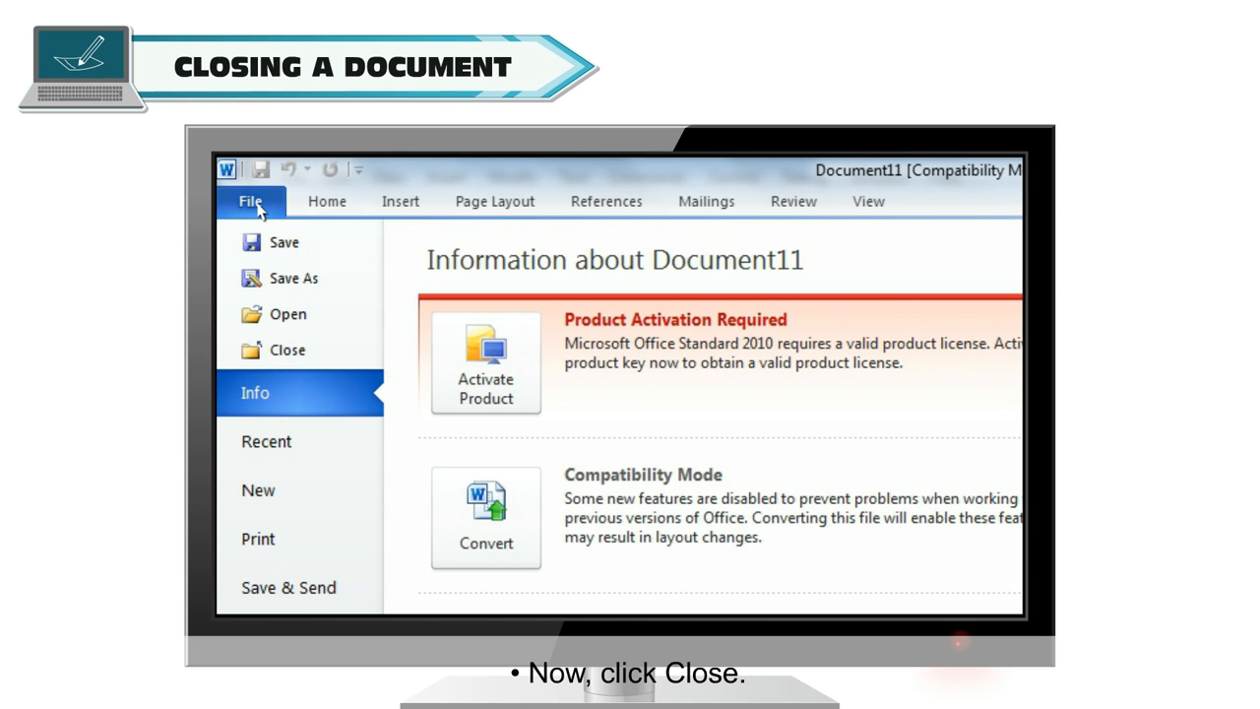
Close the blank Document11 via File > Close and the window's Close button.
left_click(288, 349)
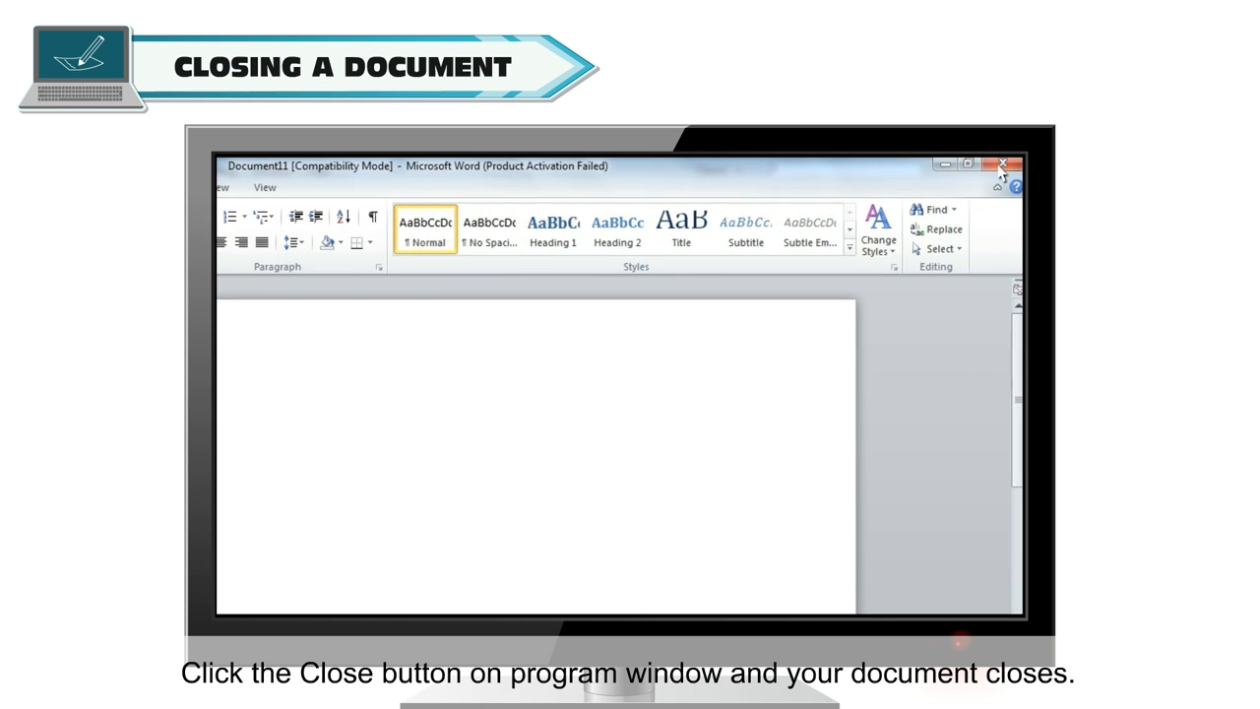
left_click(1002, 165)
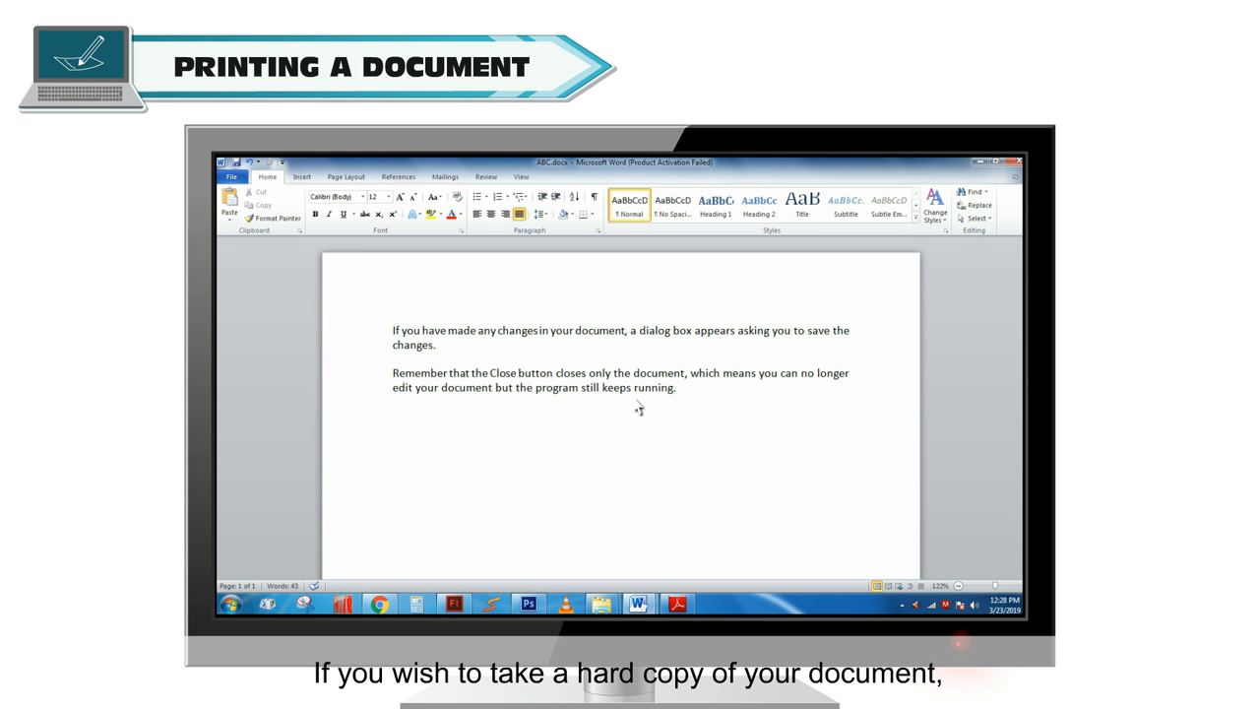
Review the page-range choices and pick the printer in the Print settings for ABC.docx.
left_click(239, 187)
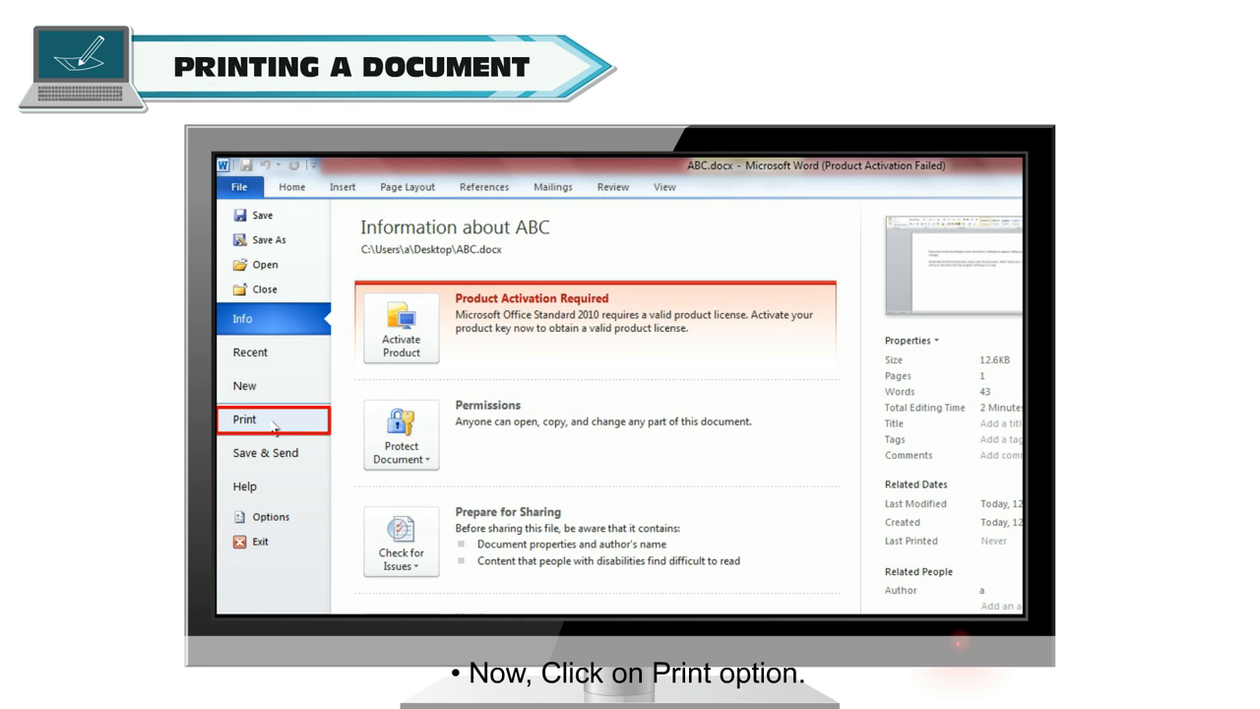
left_click(244, 419)
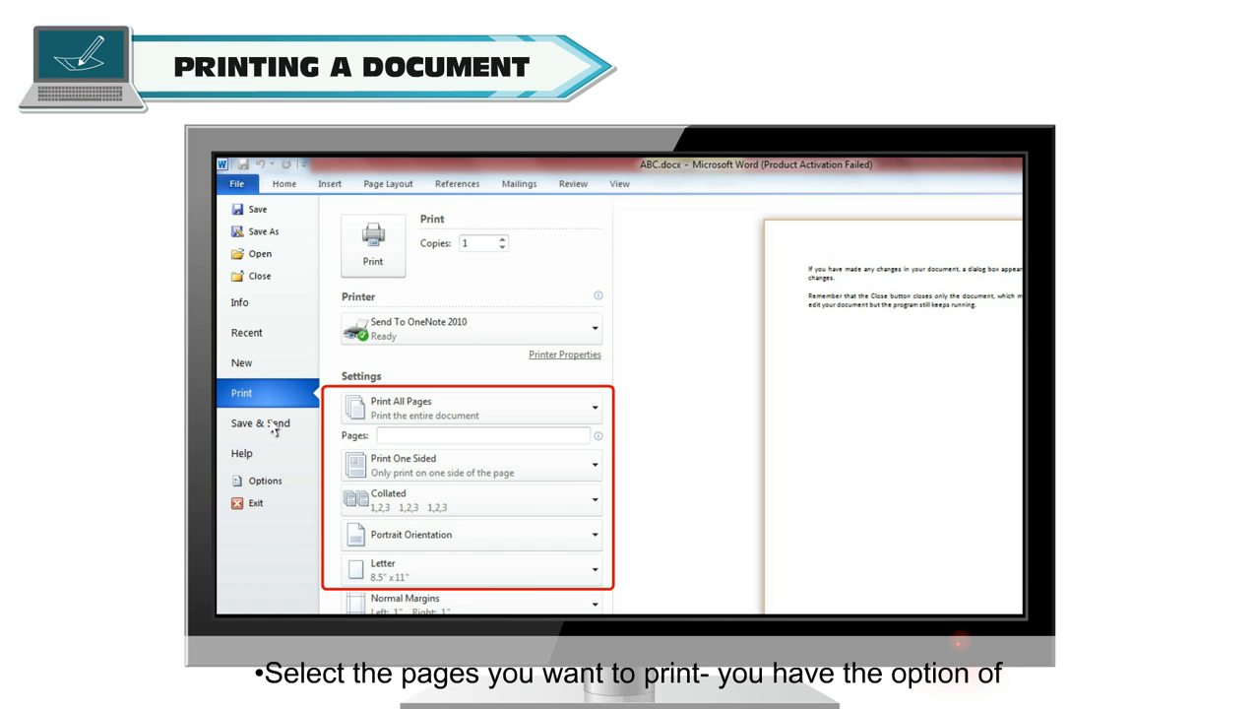
left_click(471, 407)
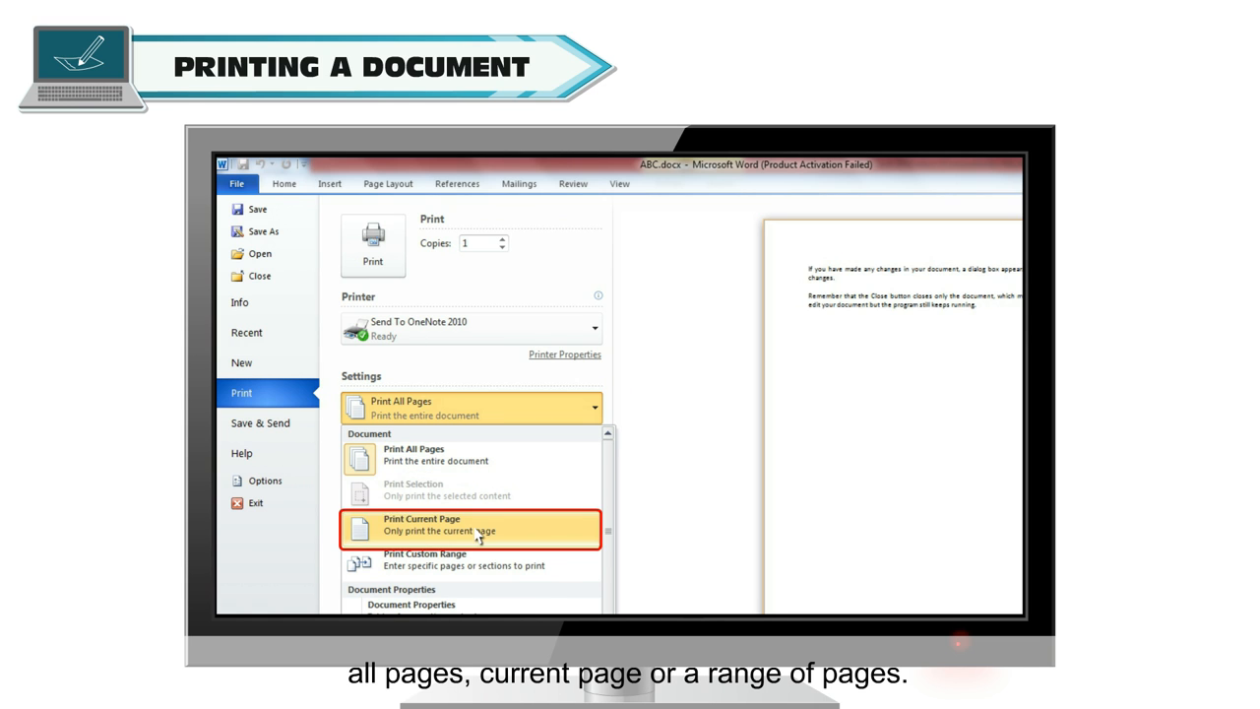
mouse_move(480, 565)
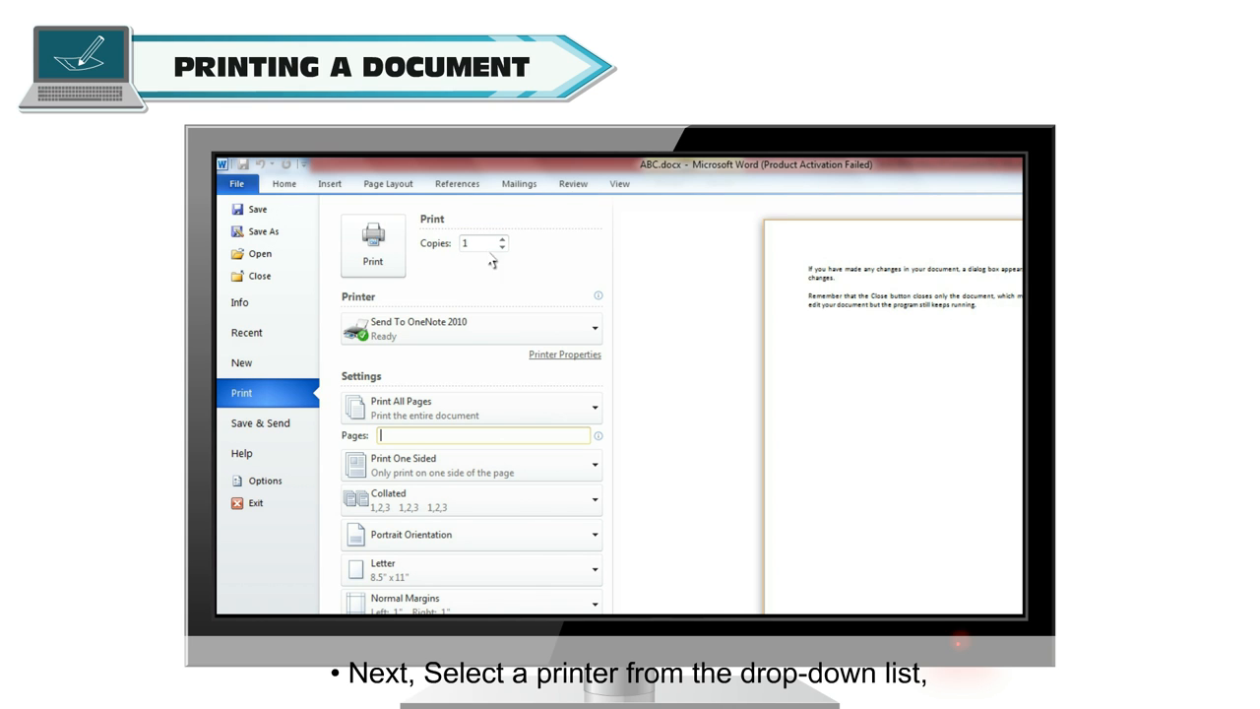
left_click(594, 329)
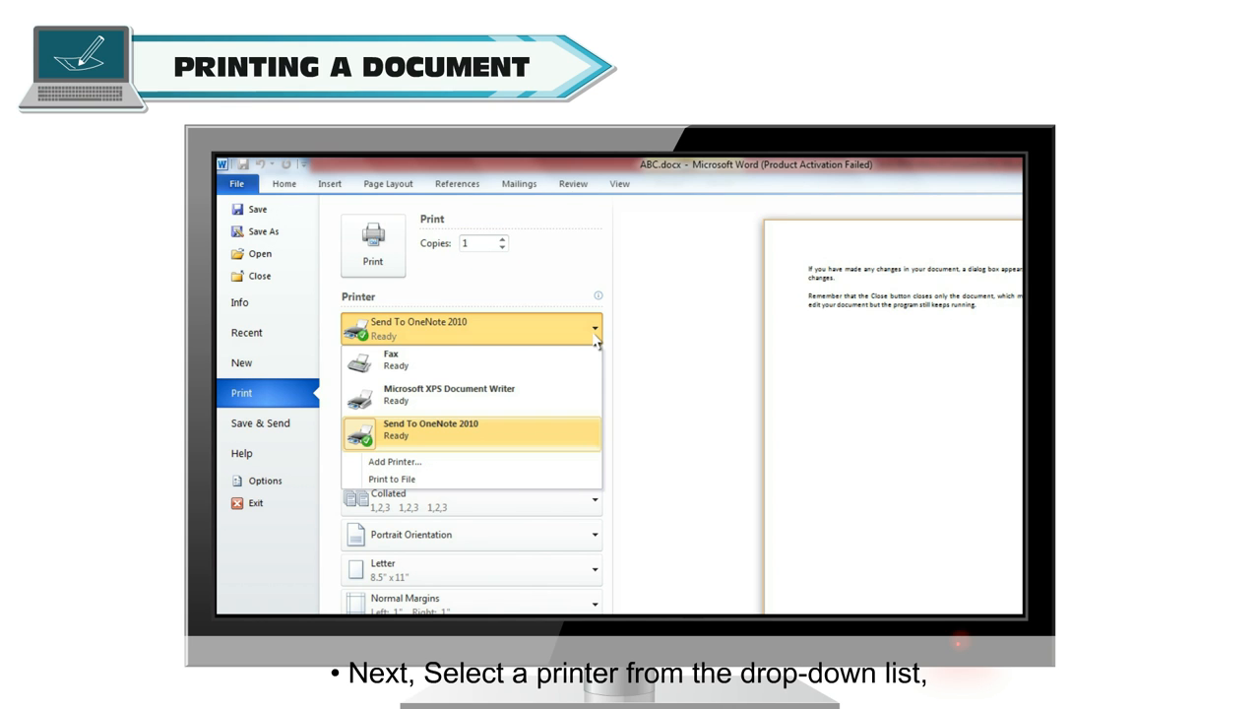
left_click(473, 429)
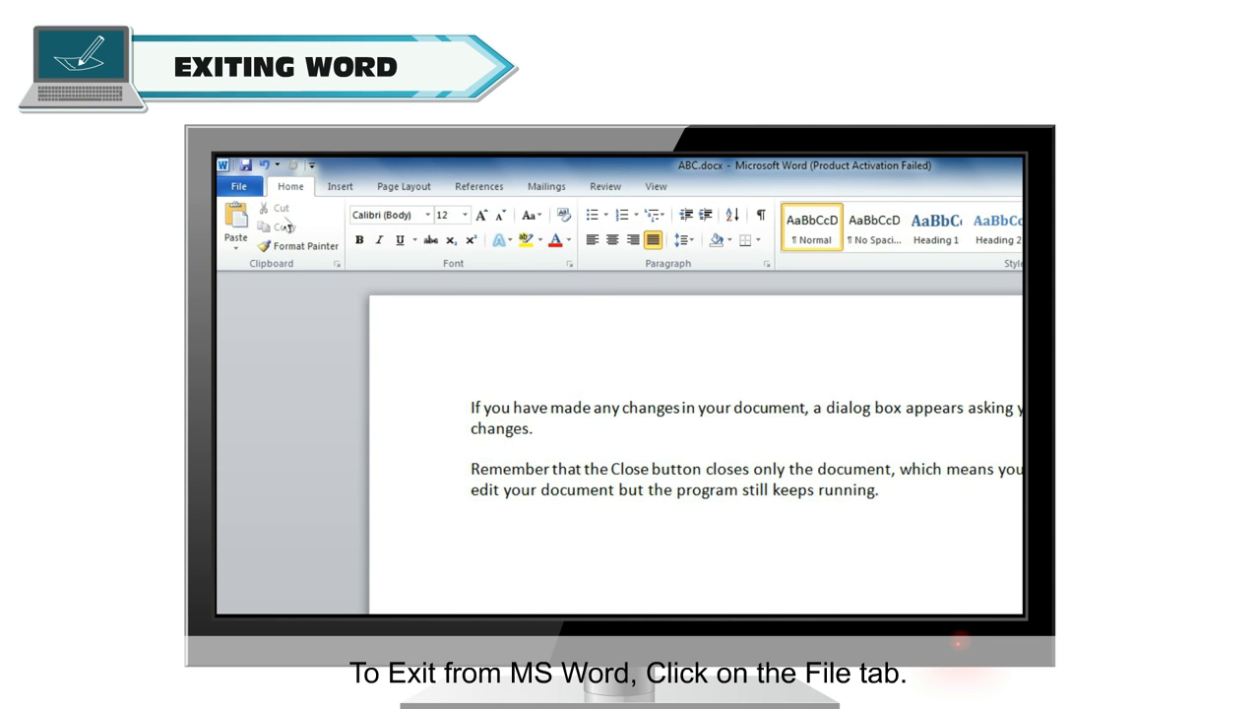
Exit Word entirely via File > Exit and Alt+F4.
left_click(238, 186)
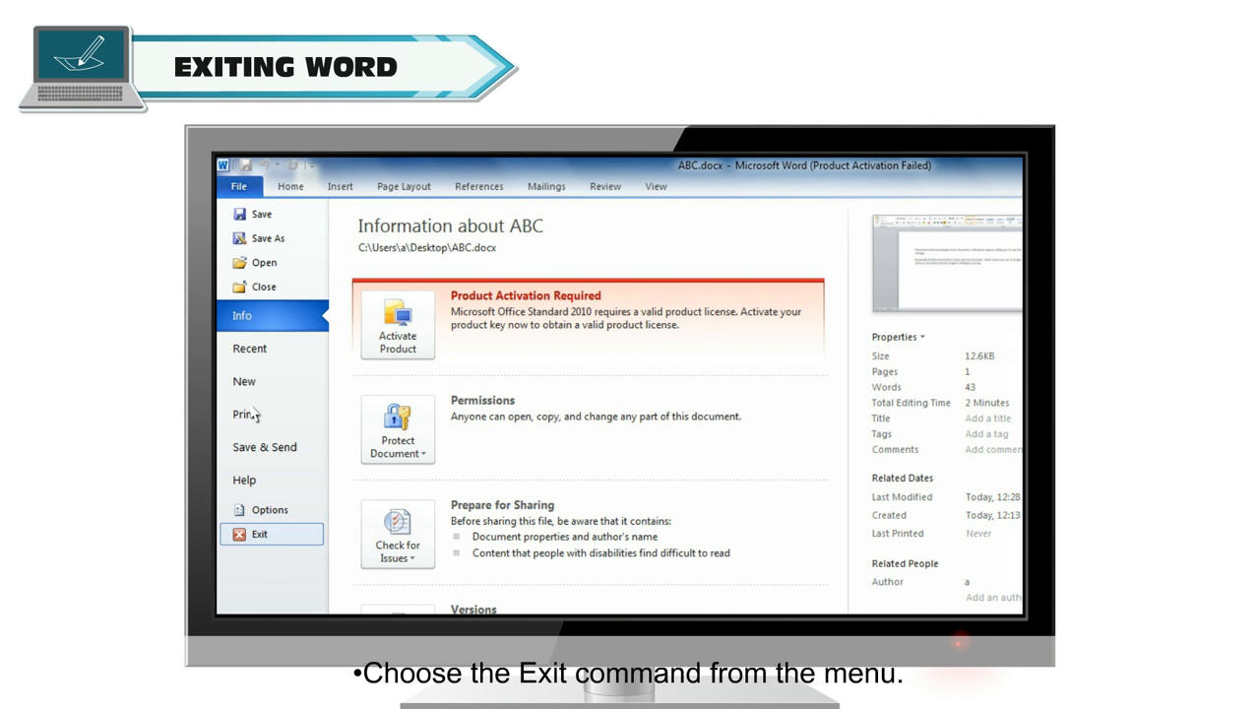
mouse_move(259, 533)
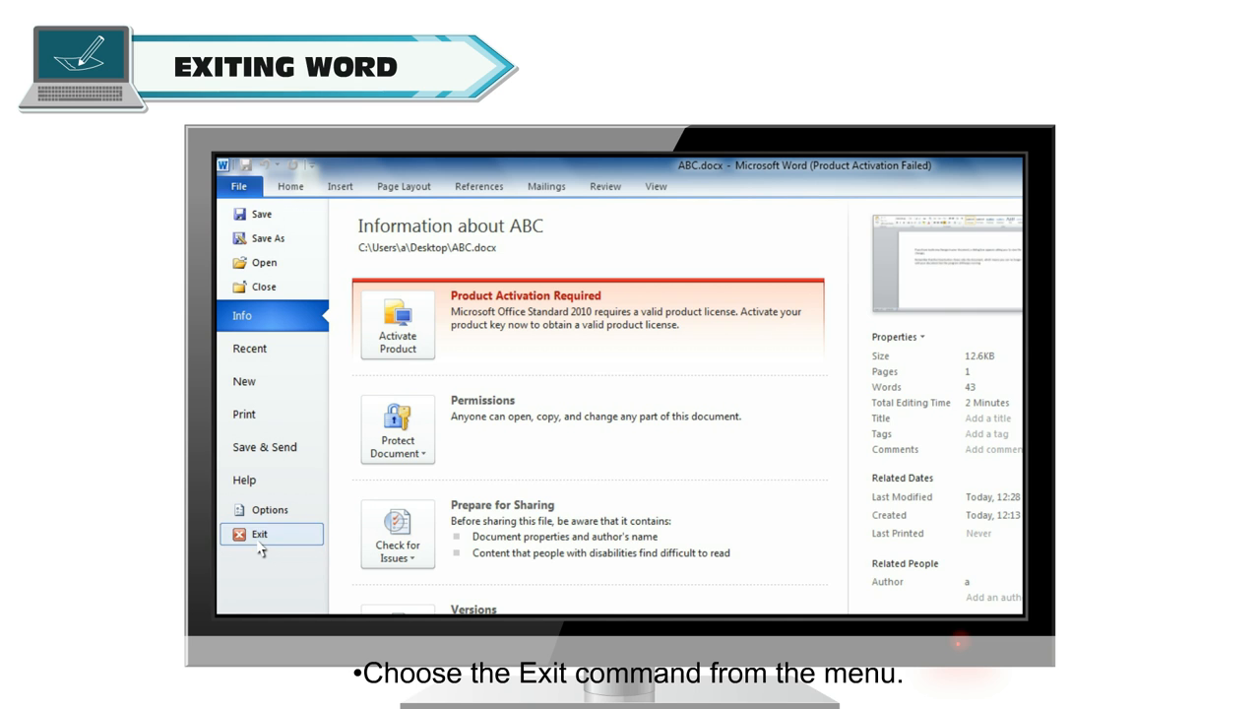
left_click(259, 534)
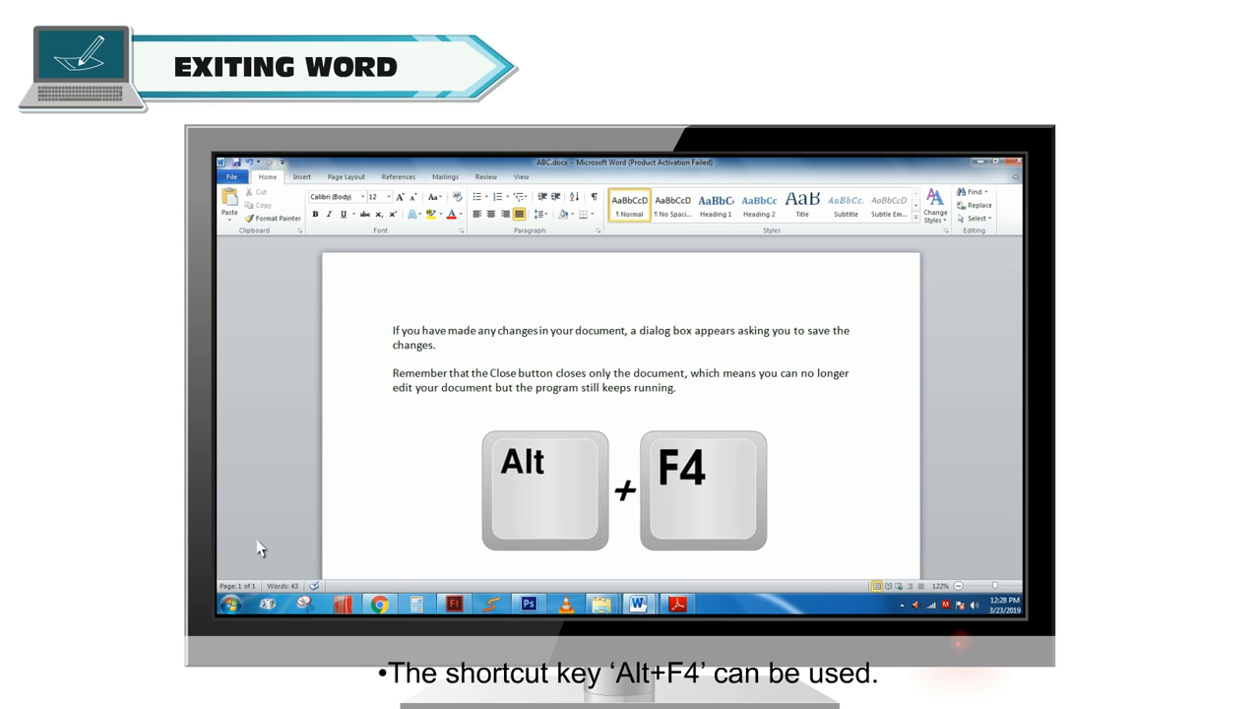
key("alt+F4")
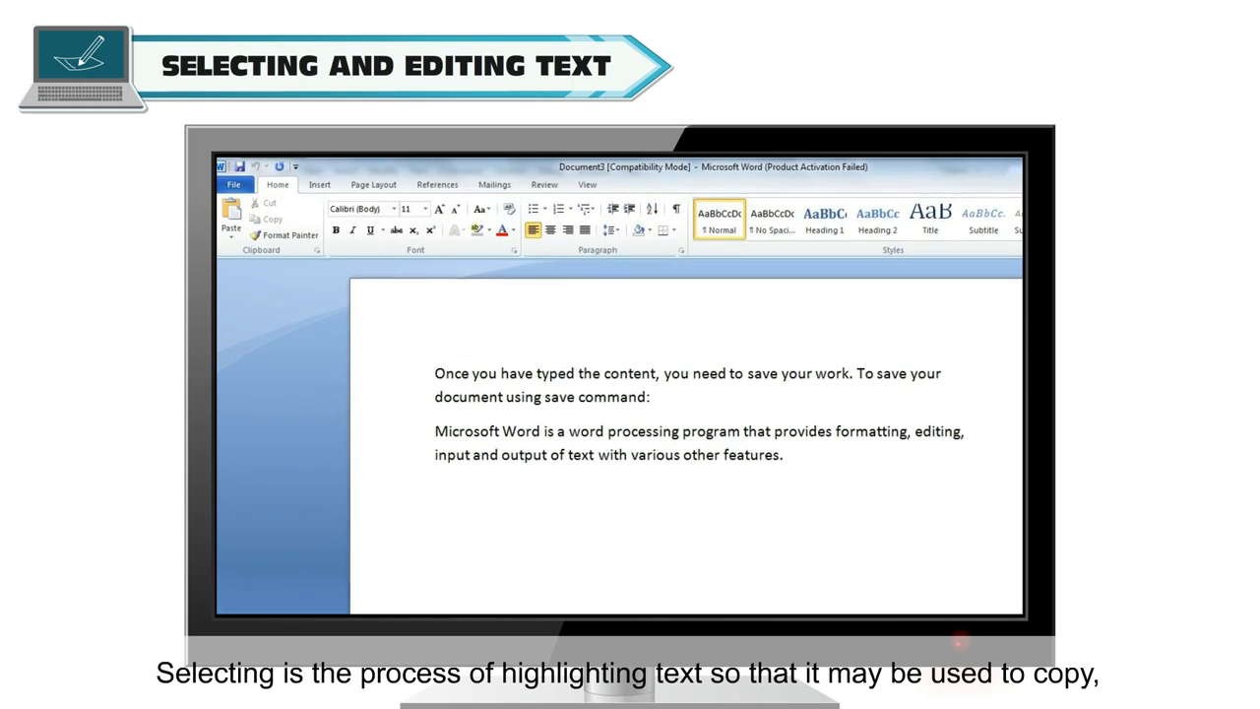
left_click_drag(451, 389, 692, 389)
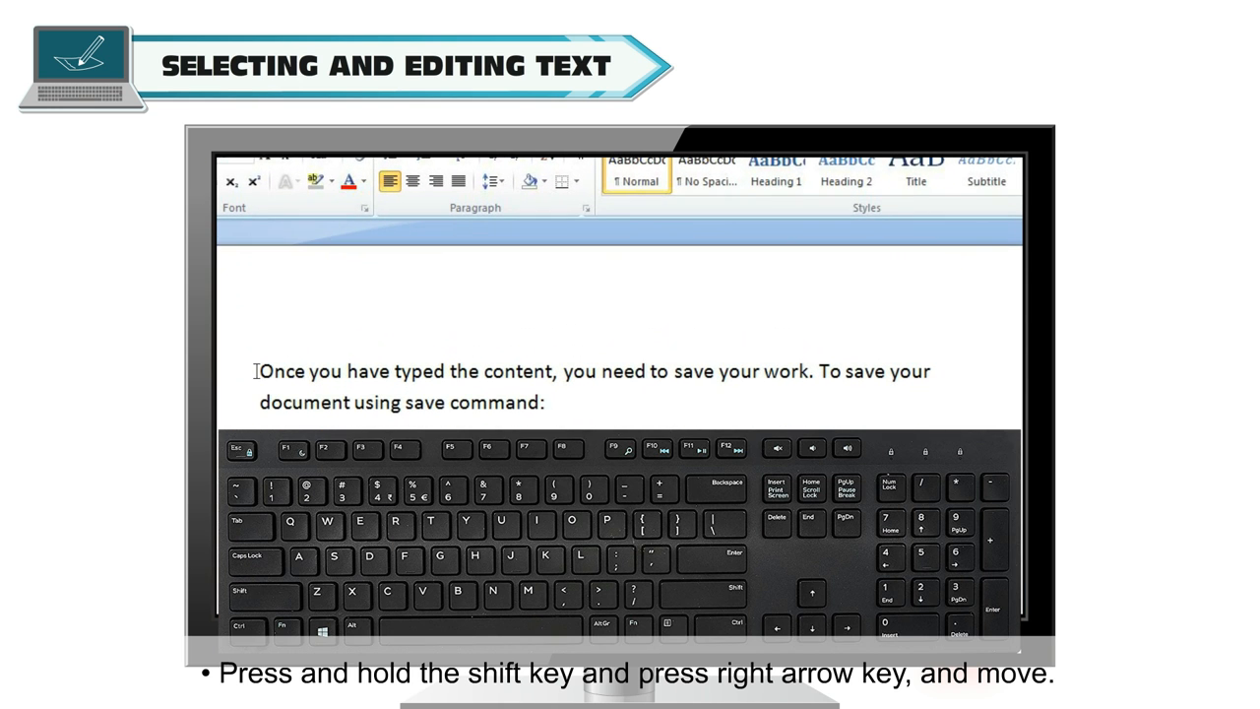
Select the word 'Once' from the paragraph start using Shift+Right Arrow.
key("shift")
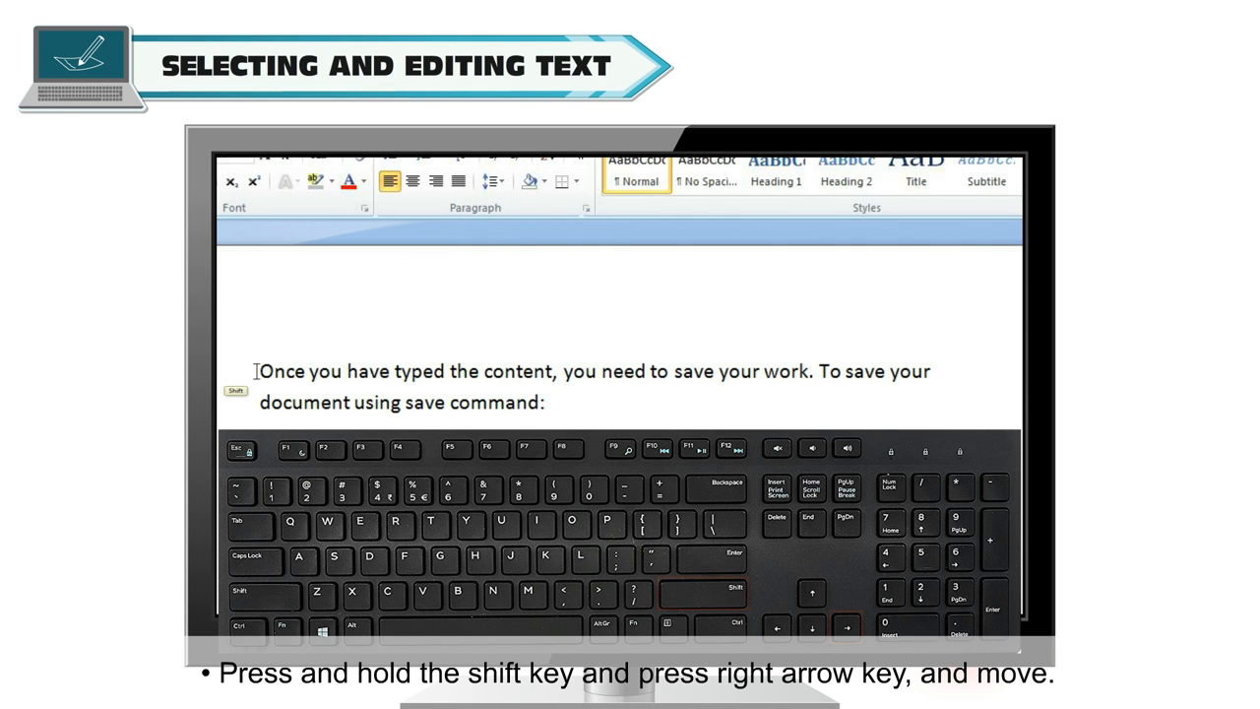
key("shift+right")
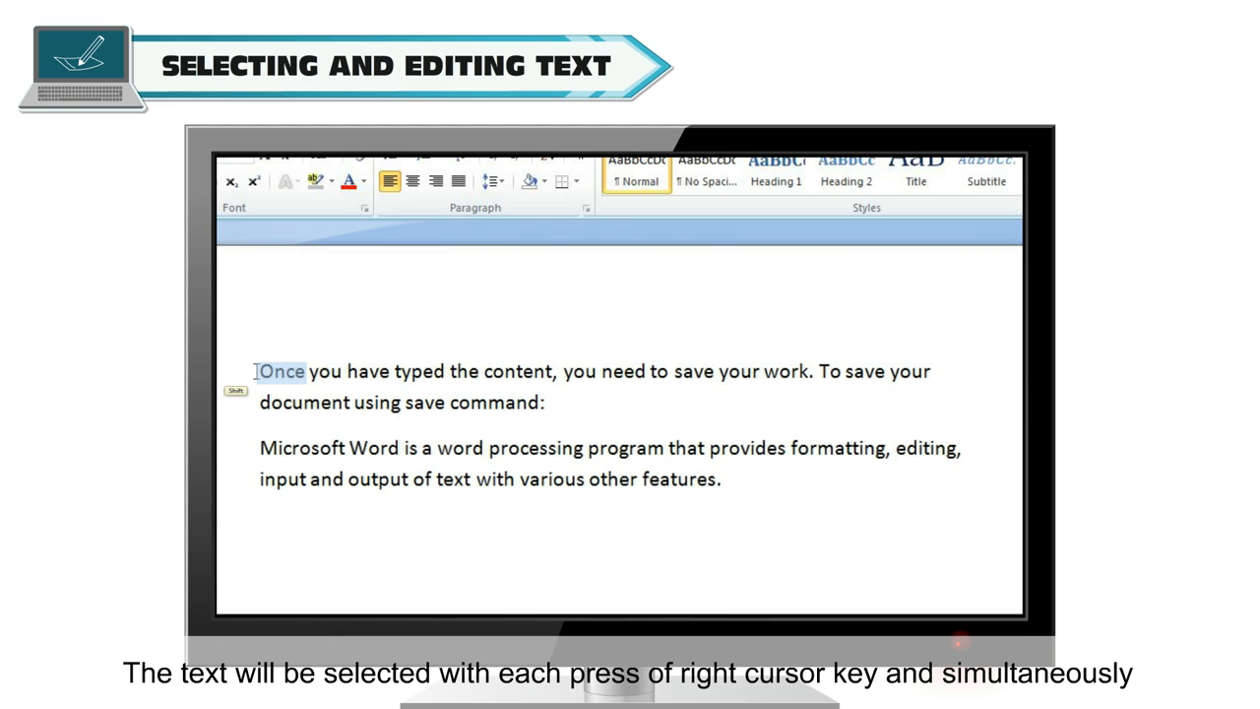
key("right")
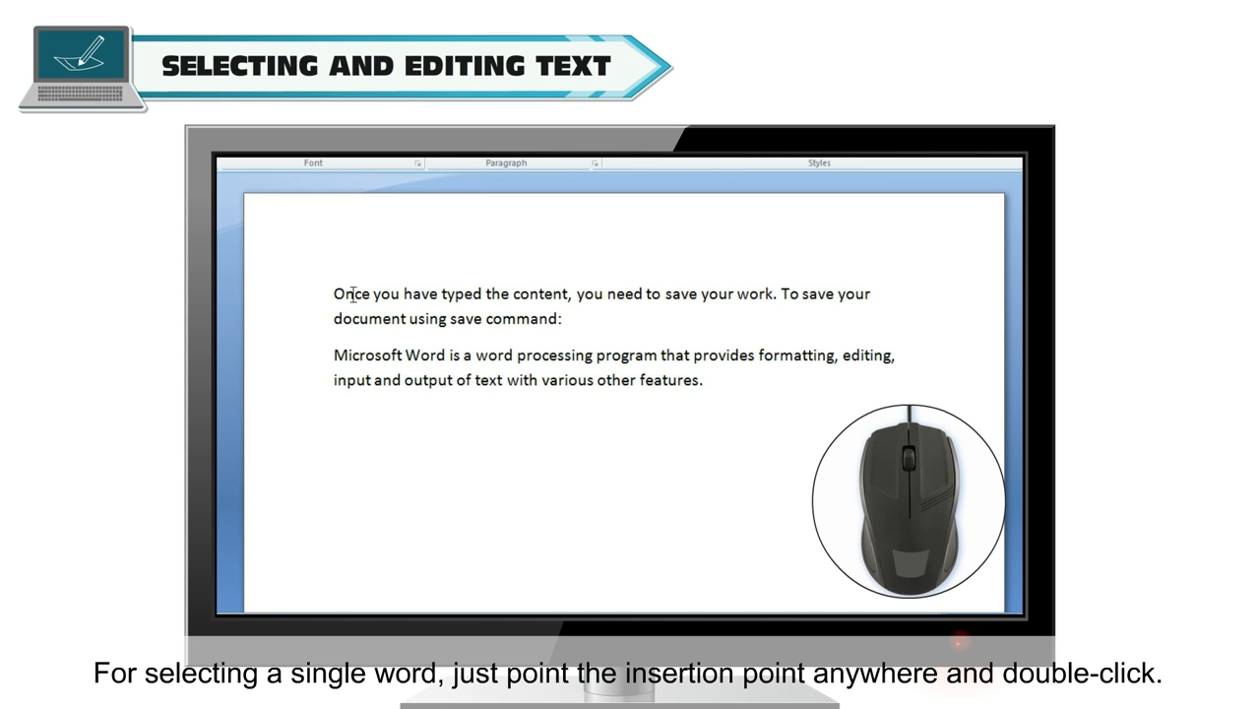
Select the word Once, then the saving-your-work sentence, then the whole first line by dragging.
double_click(349, 293)
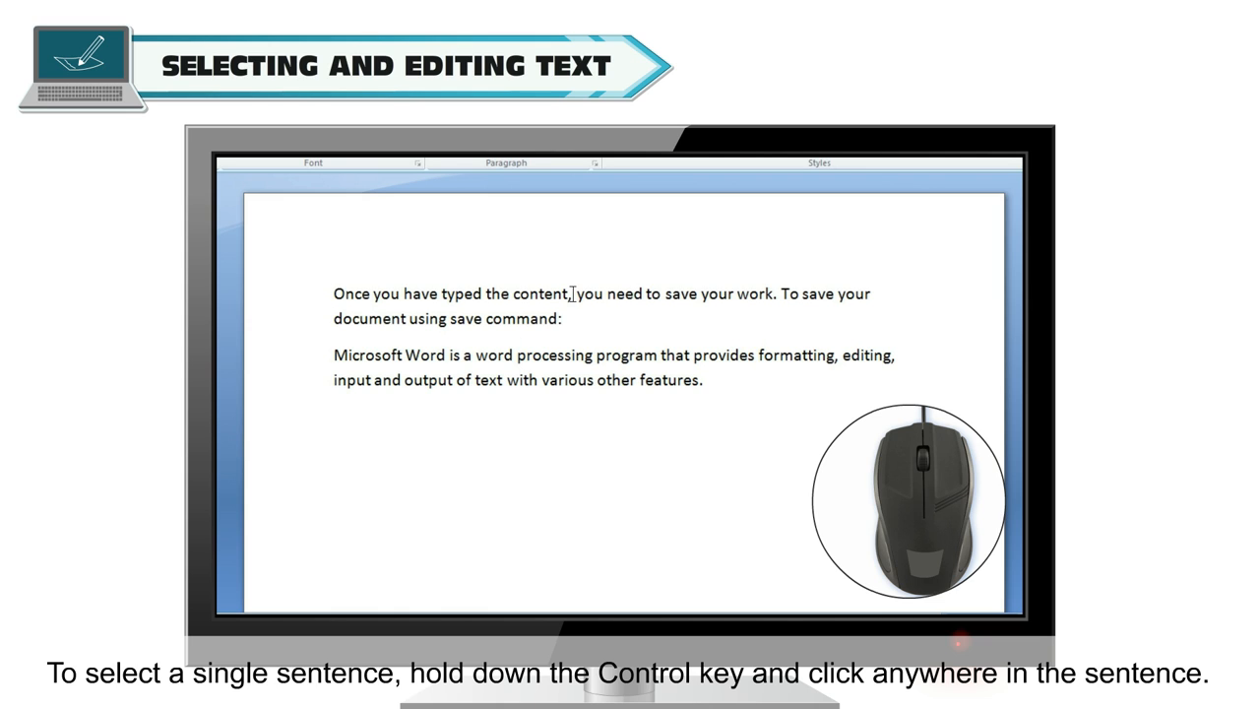
key("ctrl")
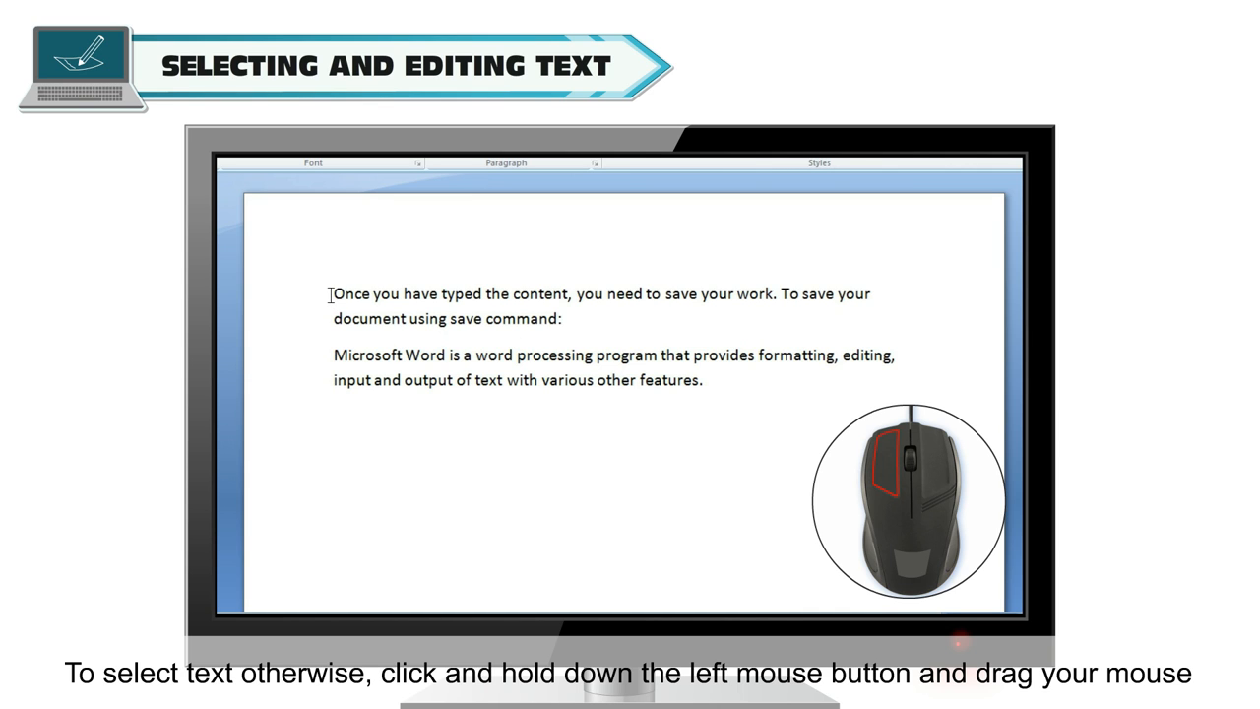
left_click_drag(333, 294, 516, 294)
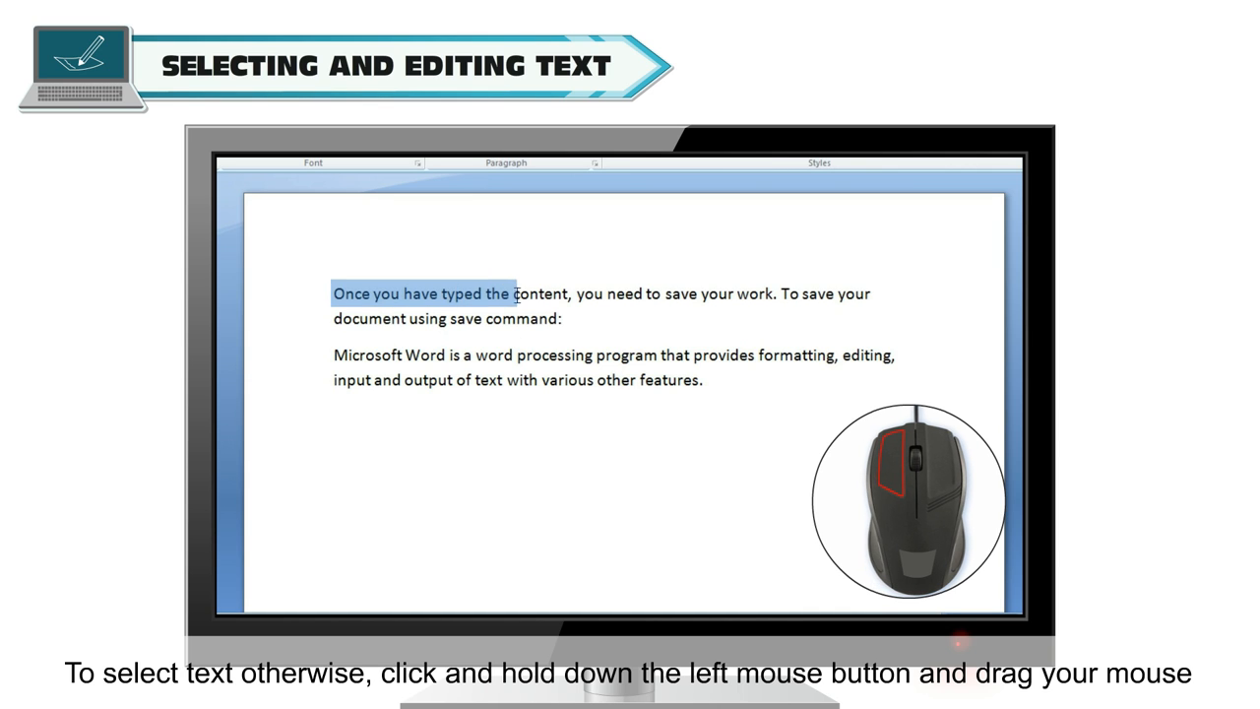
left_click_drag(512, 293, 872, 294)
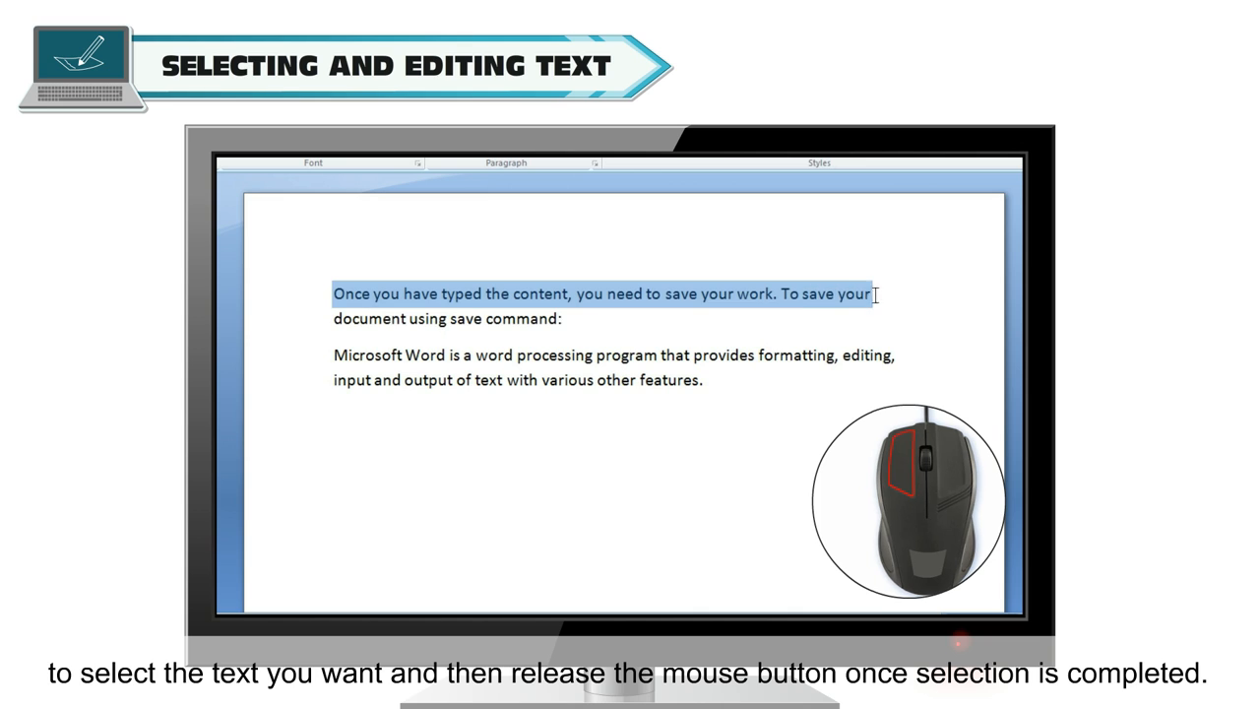
left_click_drag(871, 294, 703, 381)
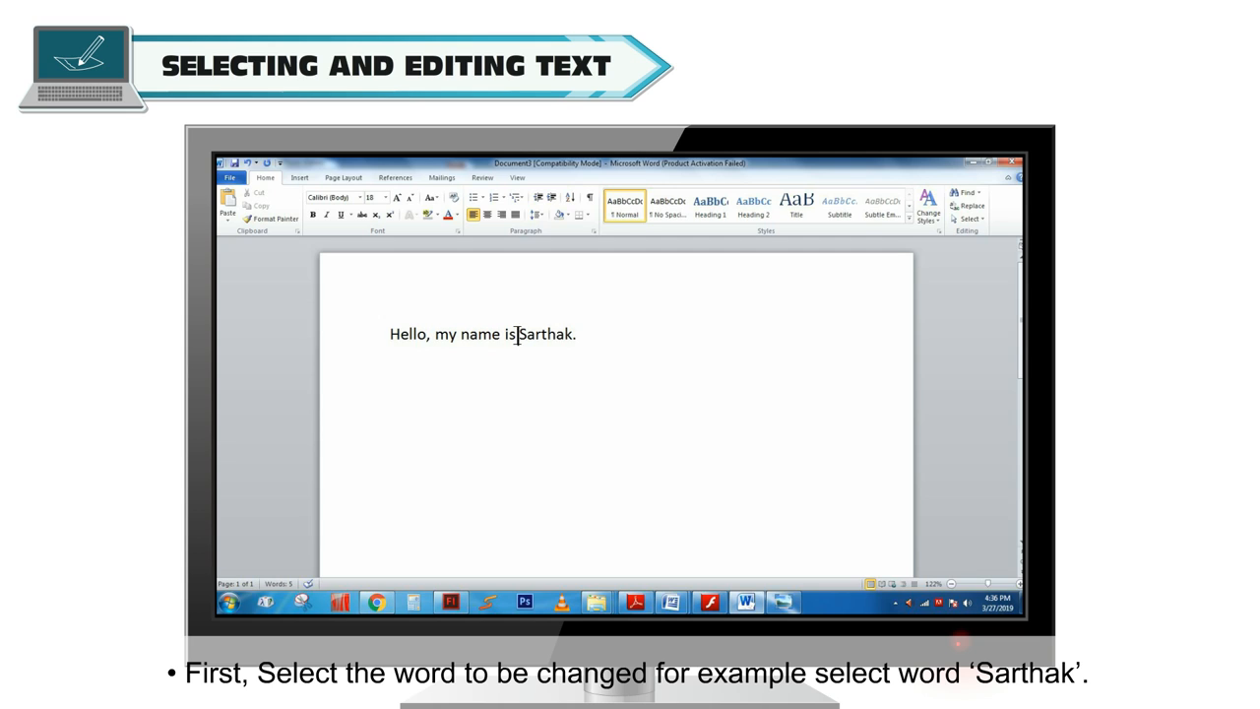
Select the name after 'my name is' so it can be replaced.
double_click(546, 333)
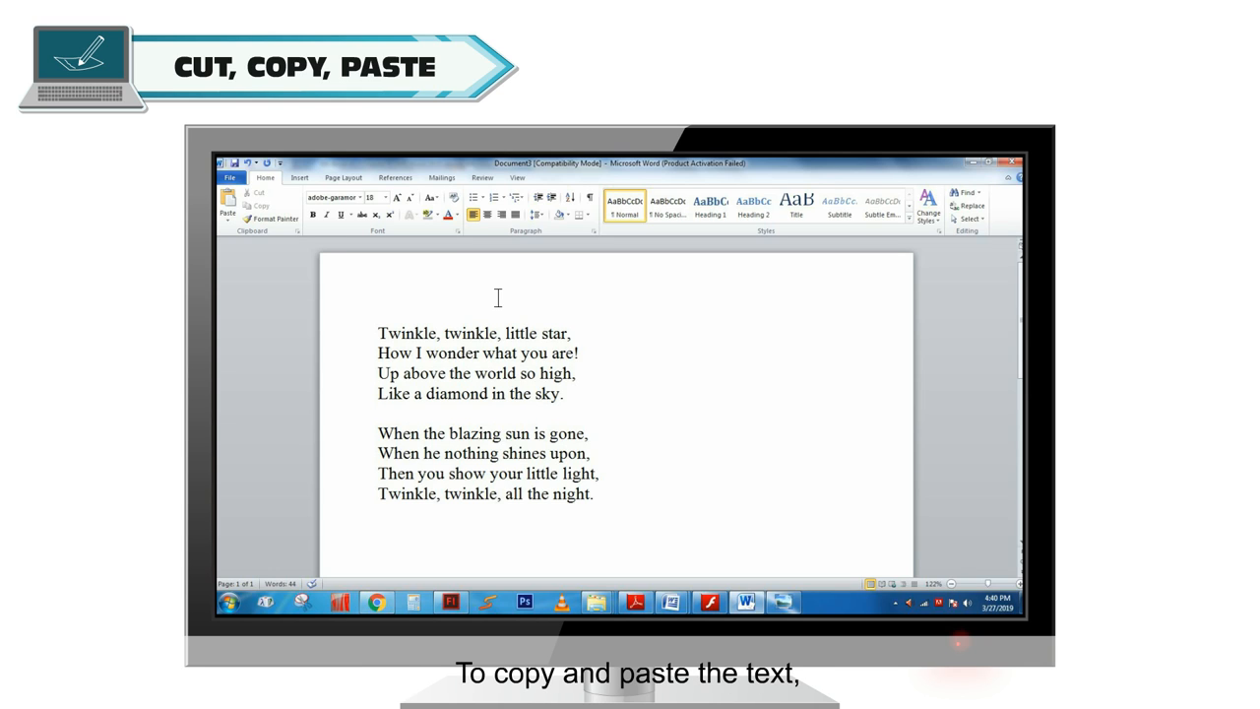
Copy the first stanza below the second, then cut and paste it so the second stanza comes first.
left_click_drag(377, 332, 565, 393)
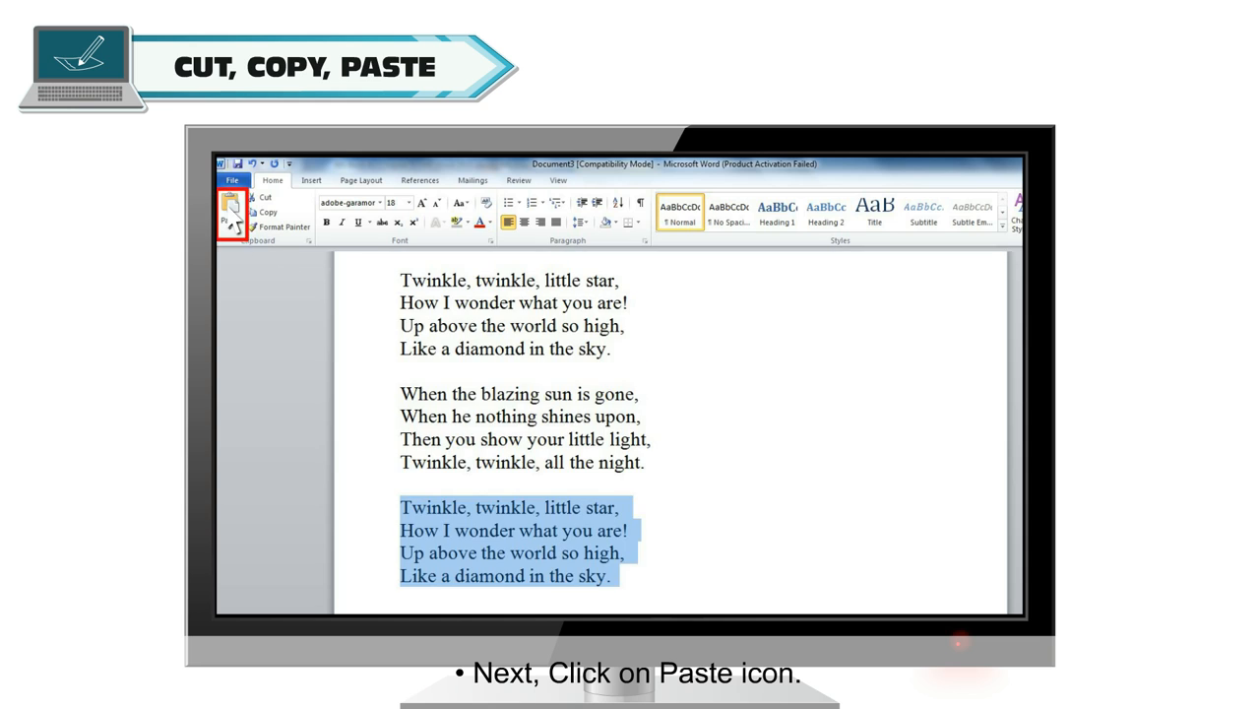
left_click(230, 206)
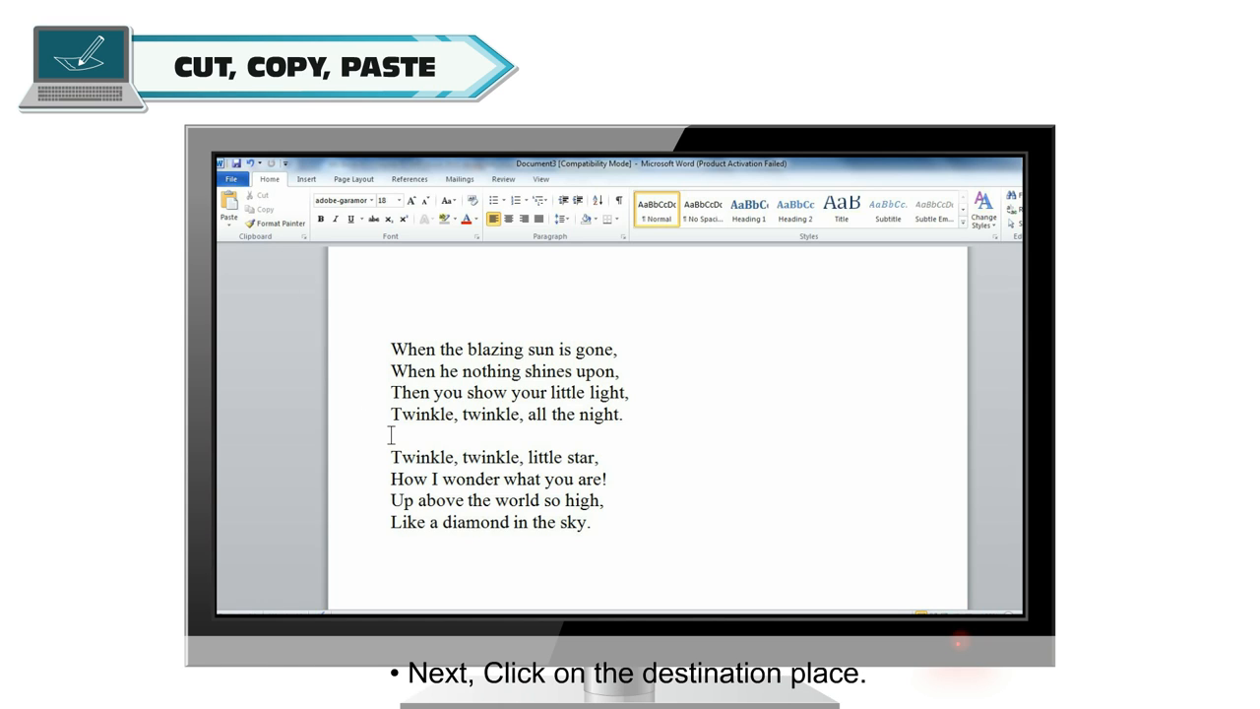
left_click(229, 208)
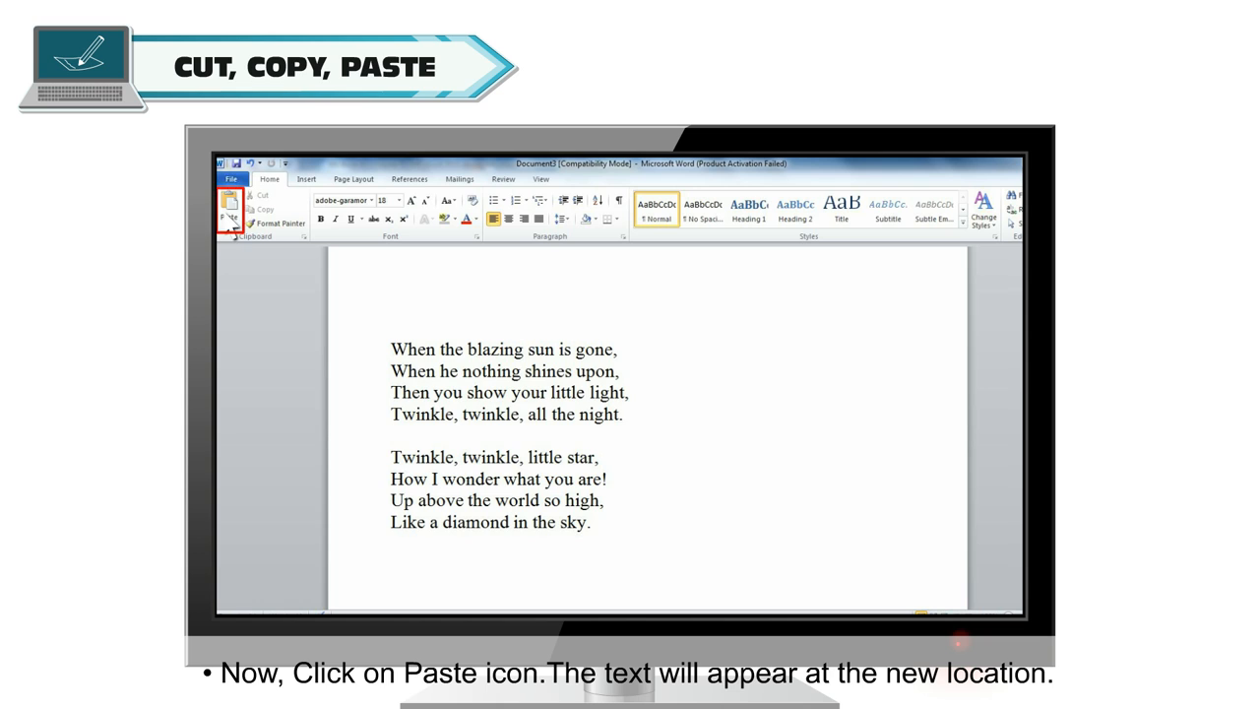
left_click(228, 207)
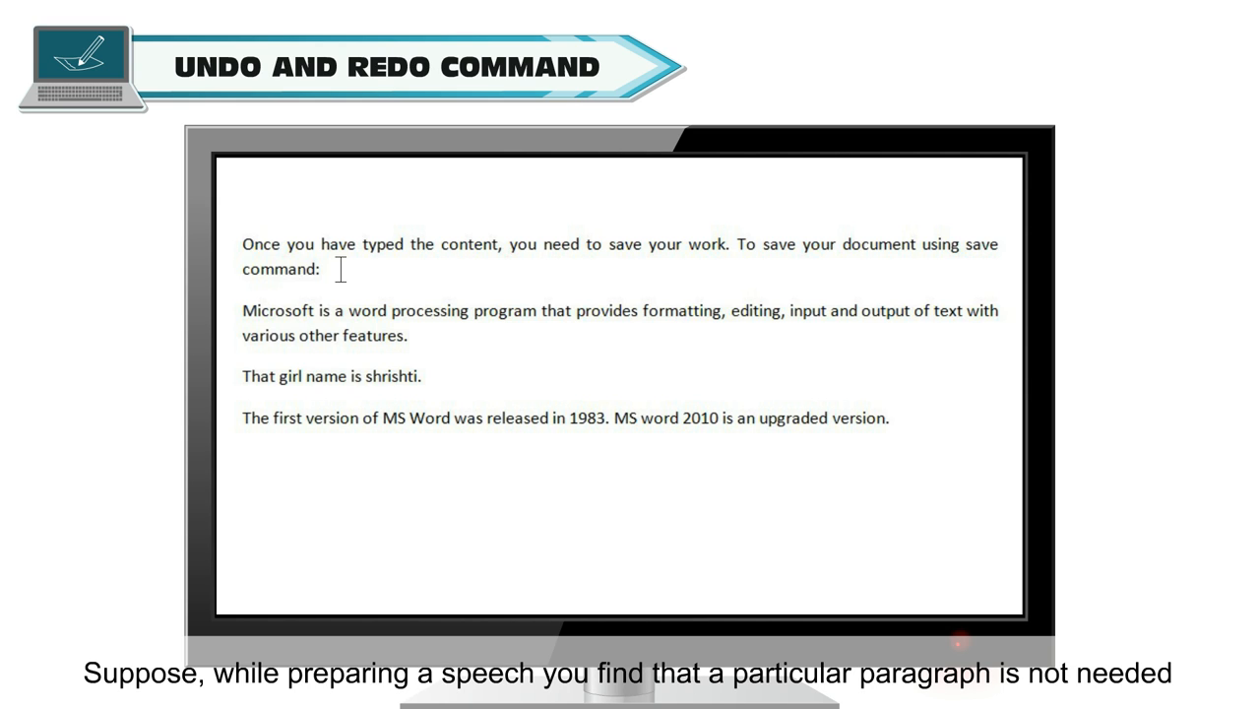
Select the unneeded paragraph in the four-paragraph Microsoft Word document.
left_click_drag(242, 244, 323, 270)
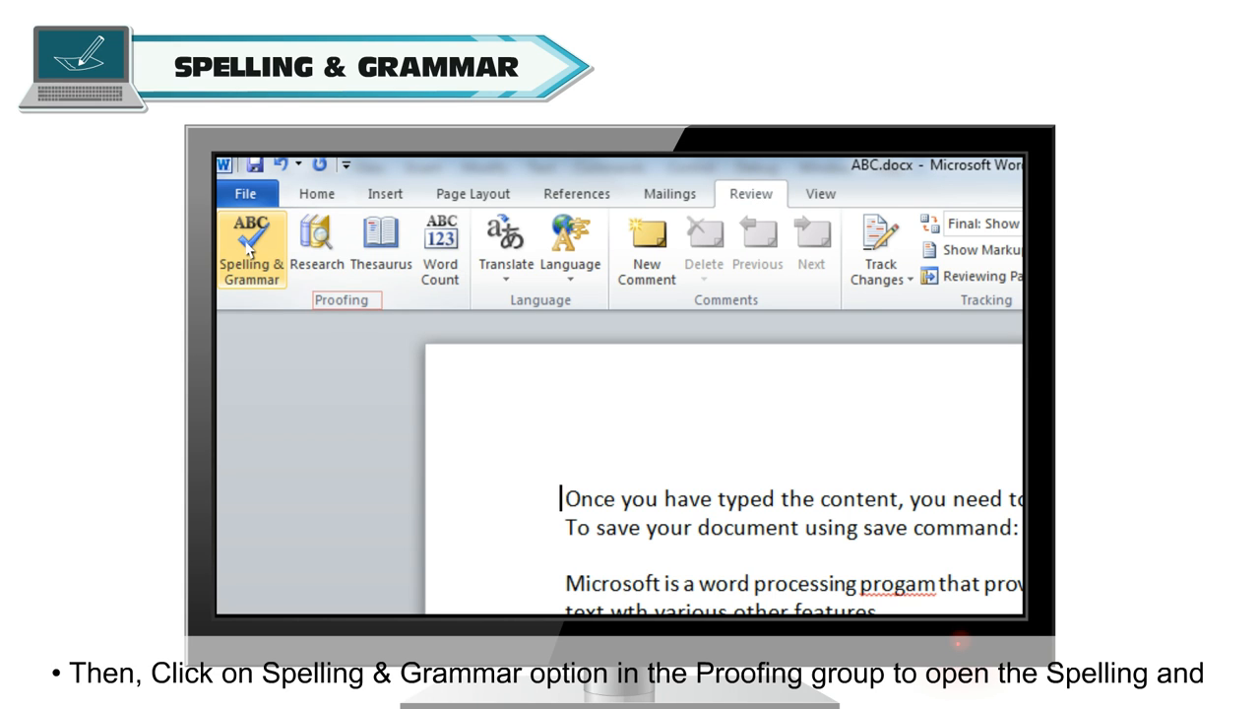
Run Spelling & Grammar from the Review tab's Proofing group on ABC.docx.
left_click(251, 251)
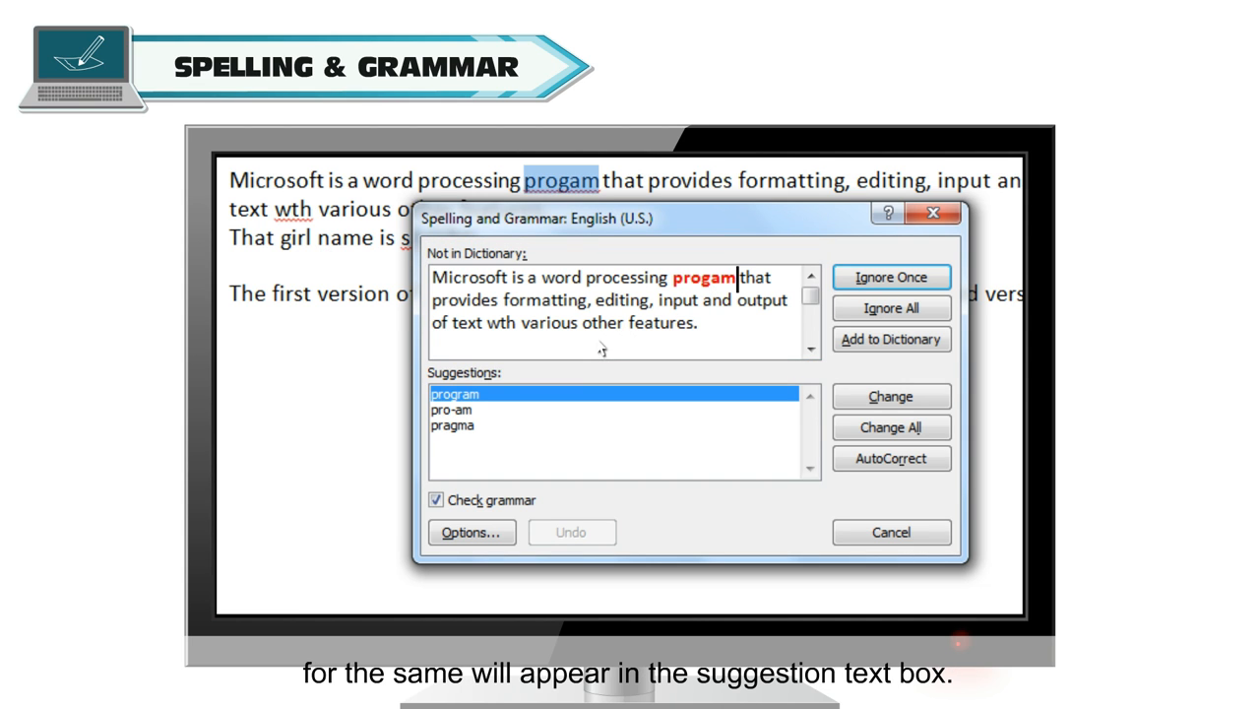
mouse_move(488, 401)
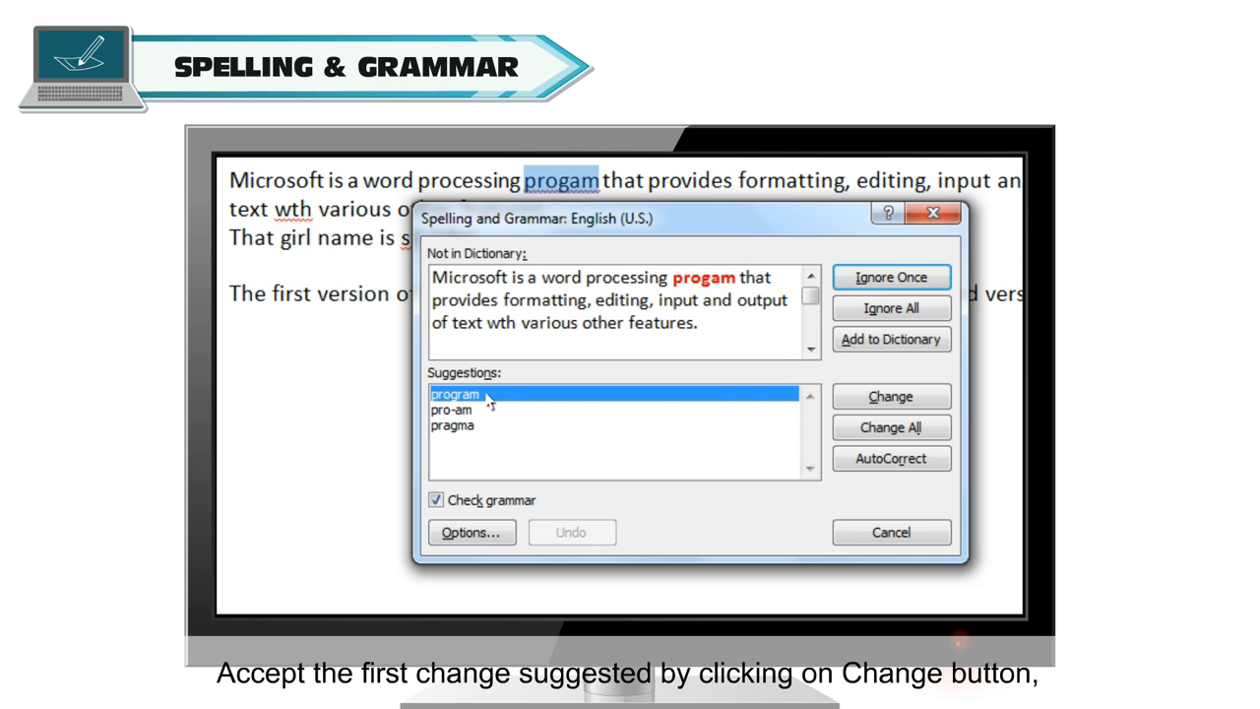
Change 'progam' to 'program' and ignore the flagged 'wth' once.
left_click(891, 396)
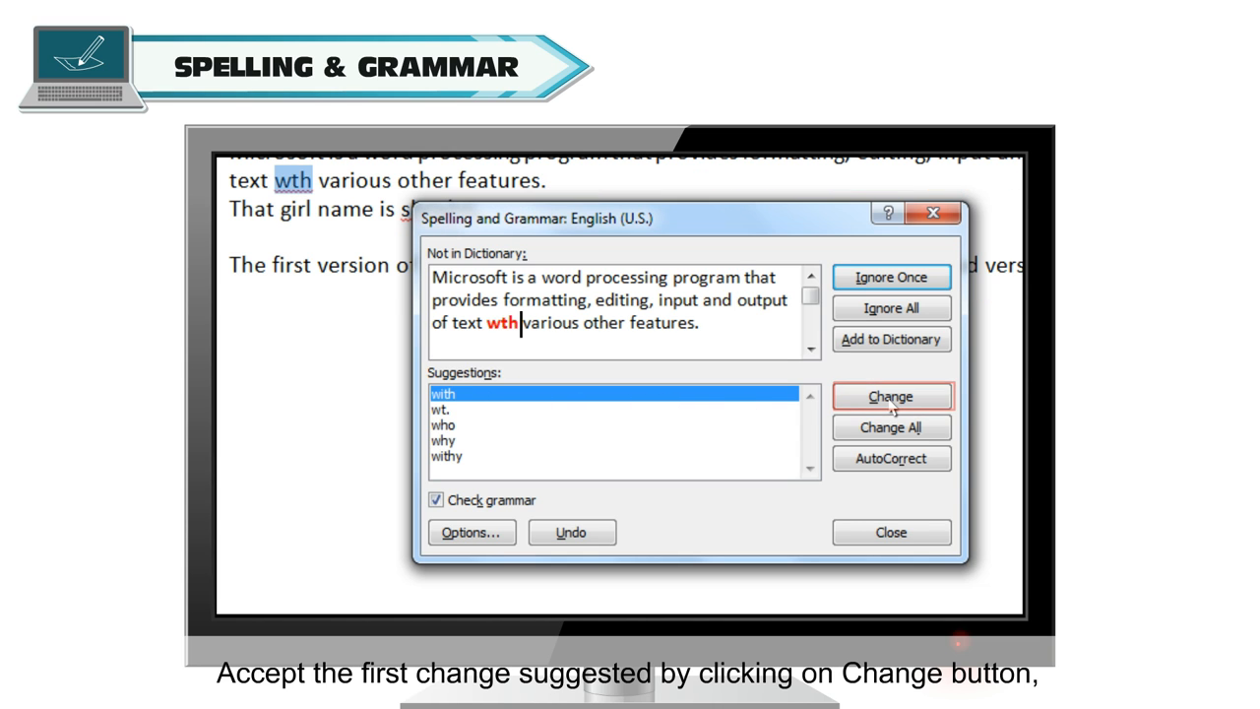
left_click(890, 395)
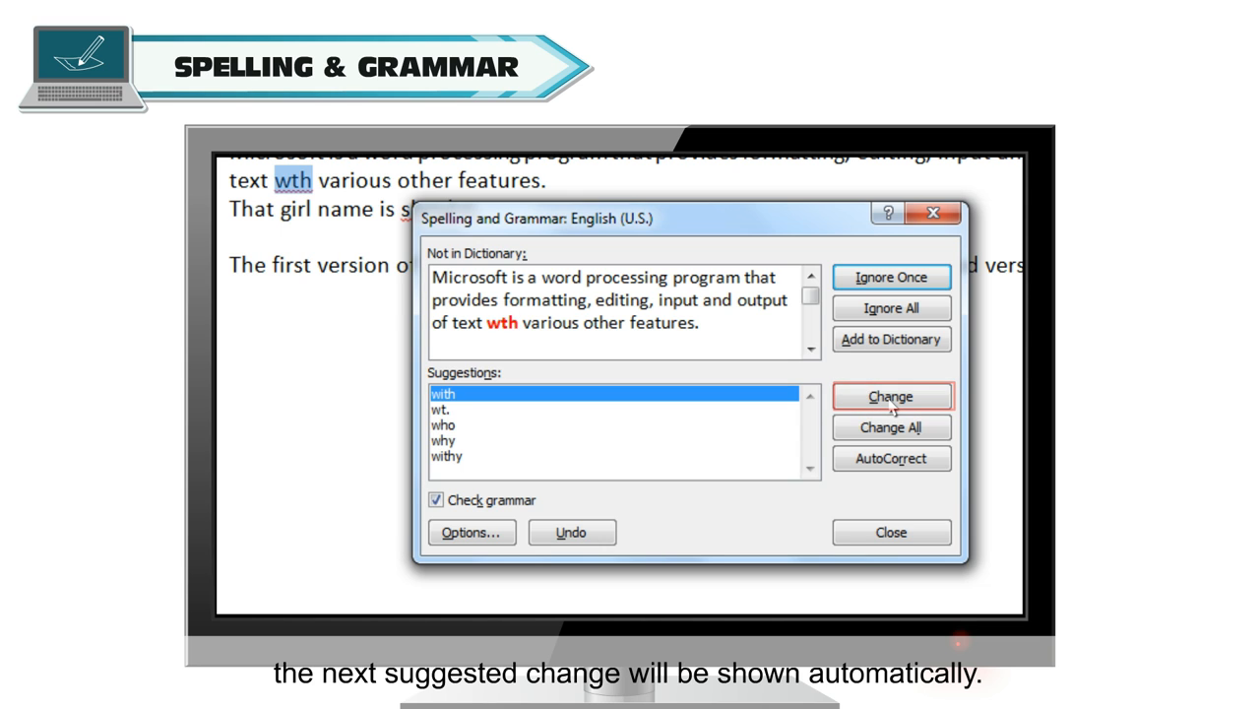
left_click(890, 277)
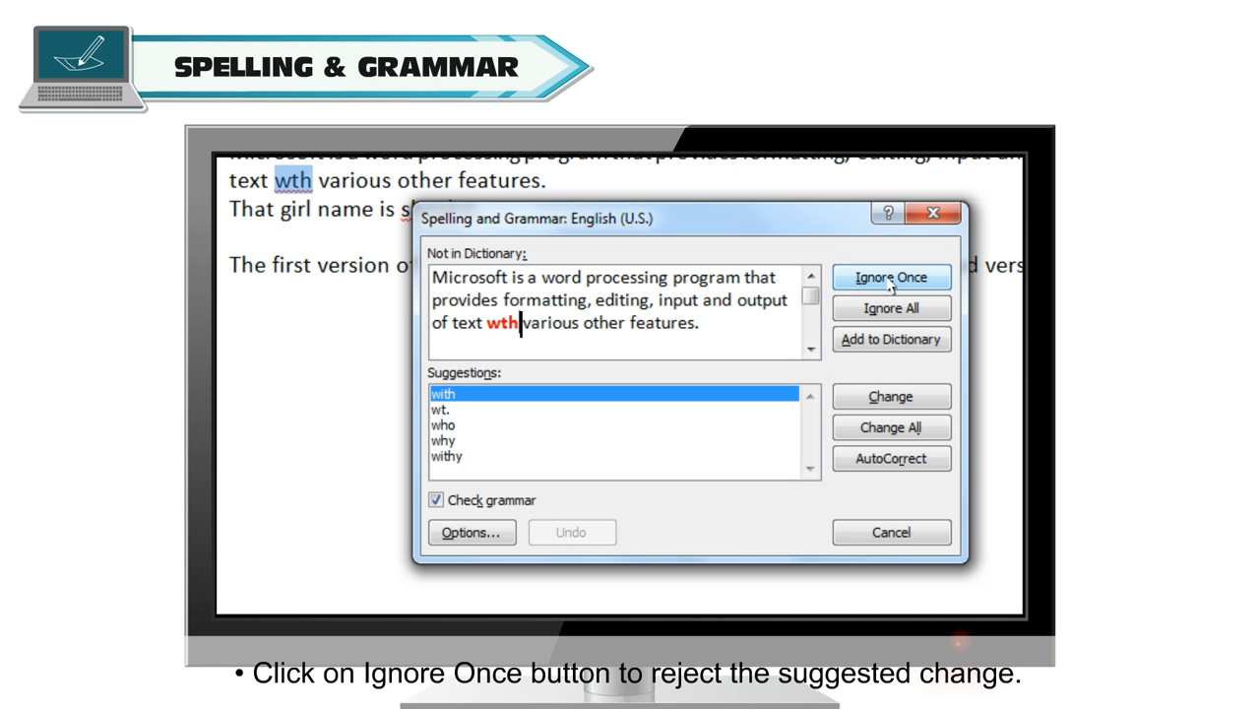
left_click(891, 277)
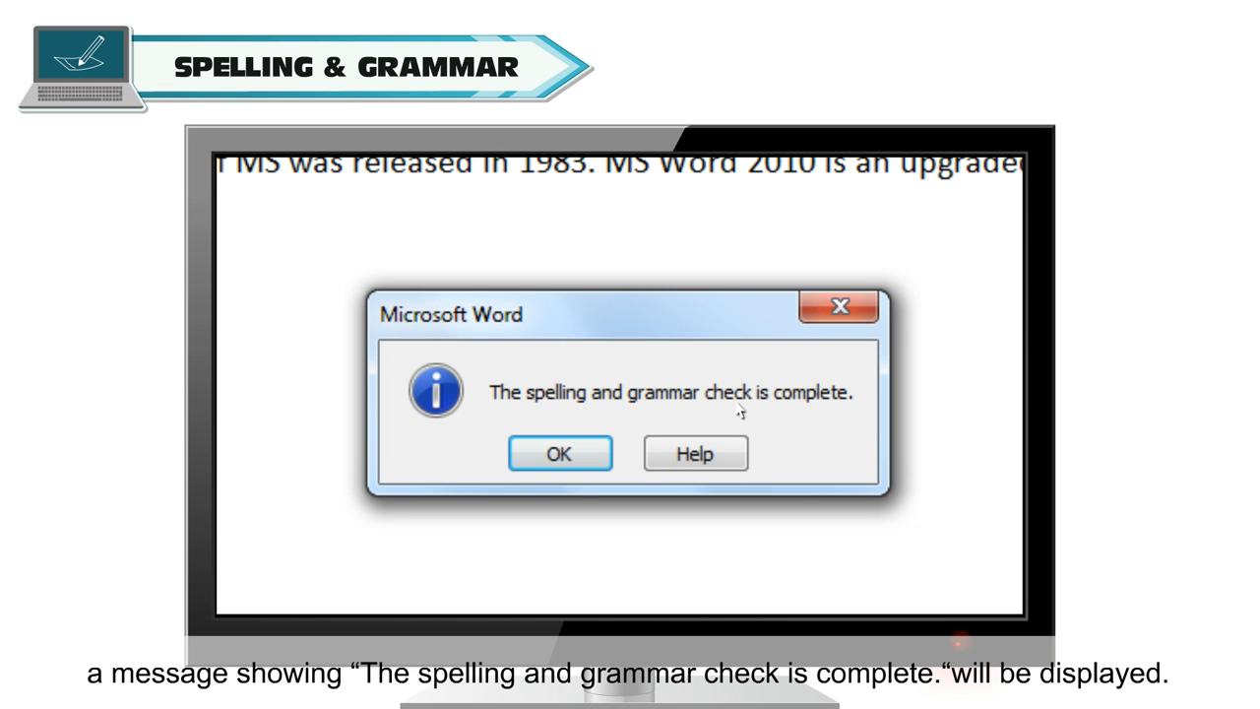
mouse_move(779, 412)
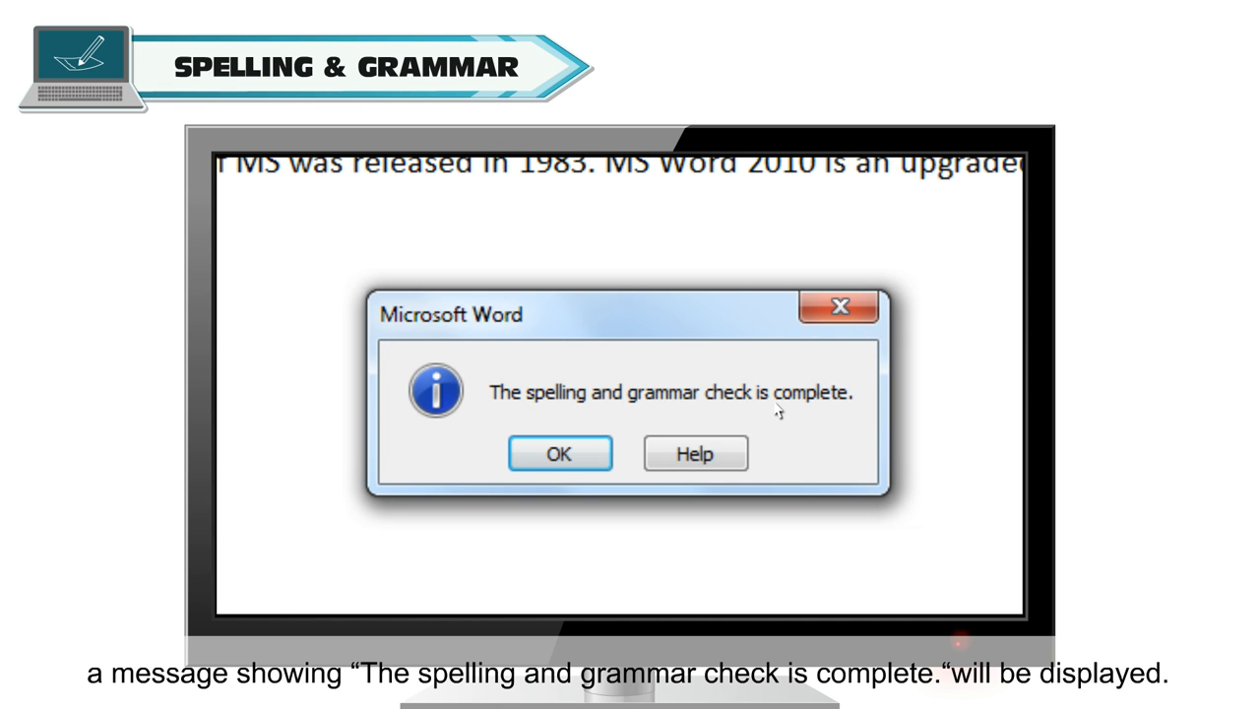
Acknowledge the 'spelling and grammar check is complete' message with OK.
left_click(559, 454)
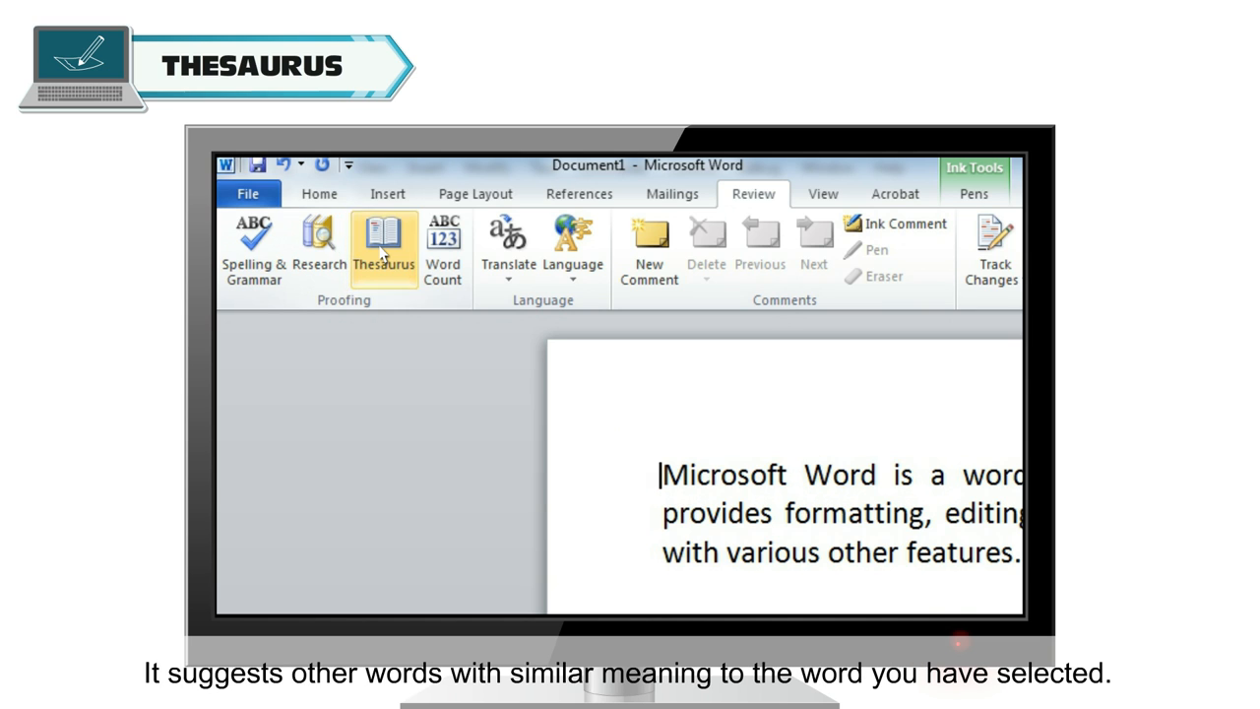
left_click(383, 246)
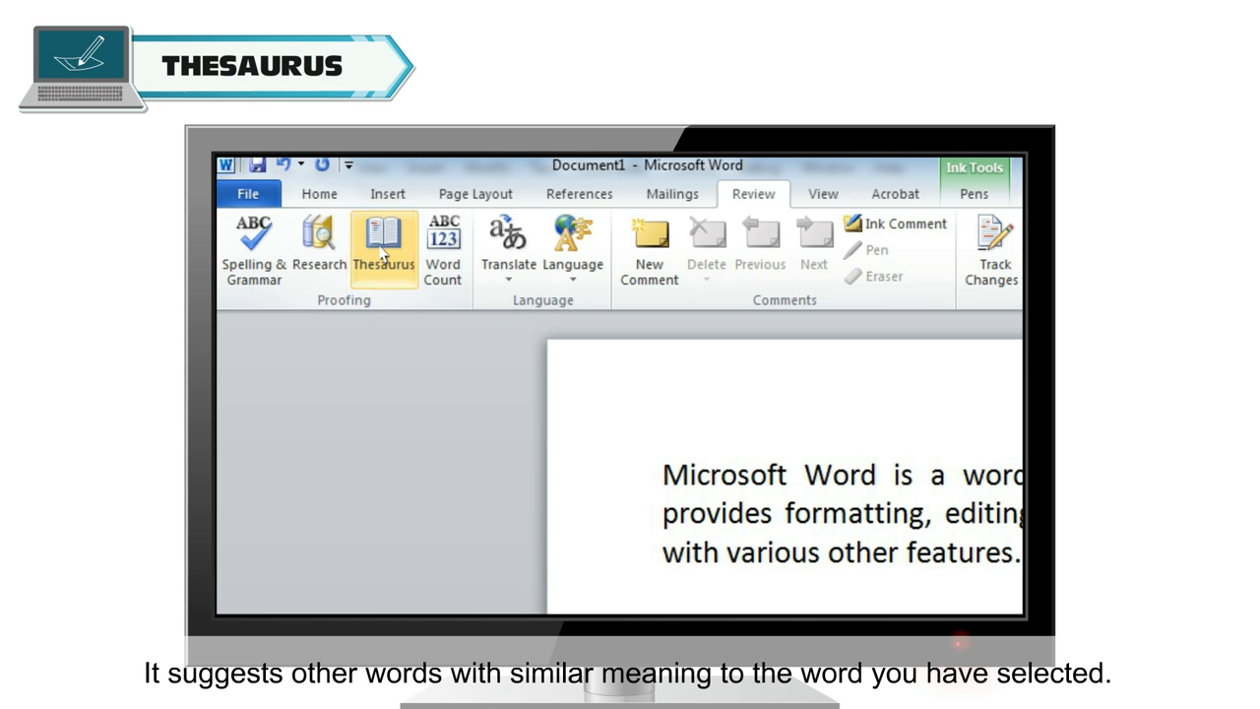
left_click(383, 249)
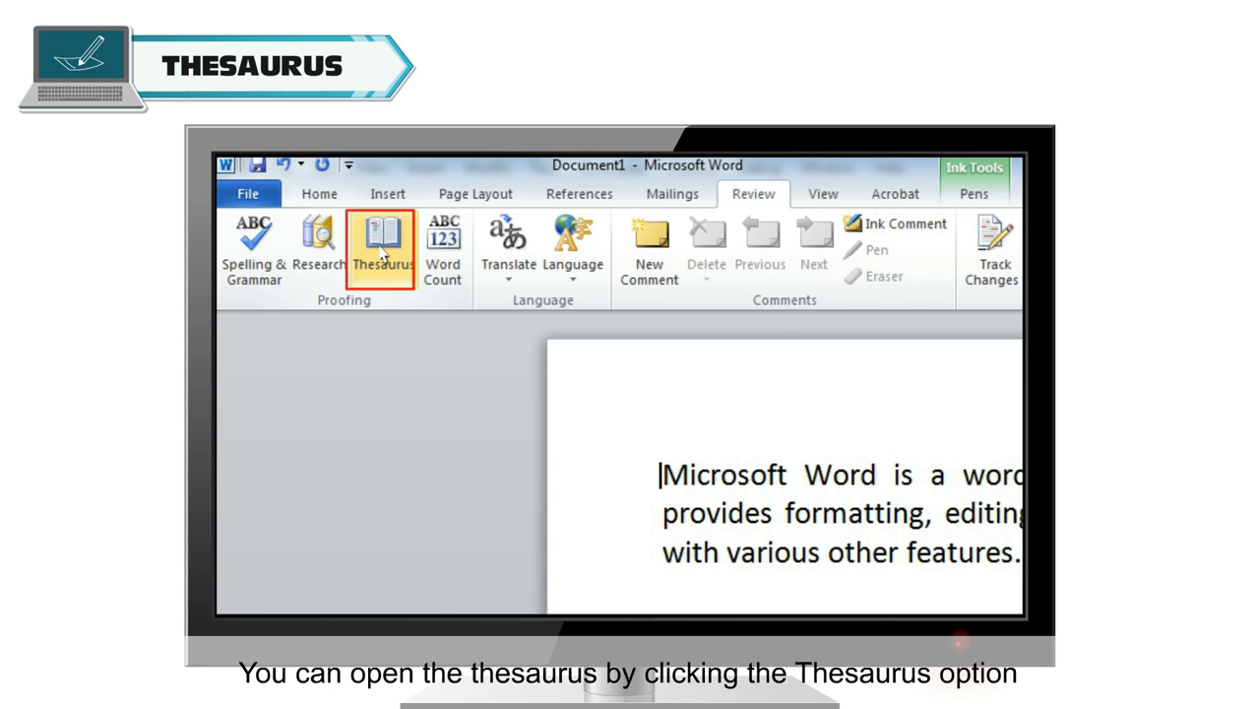